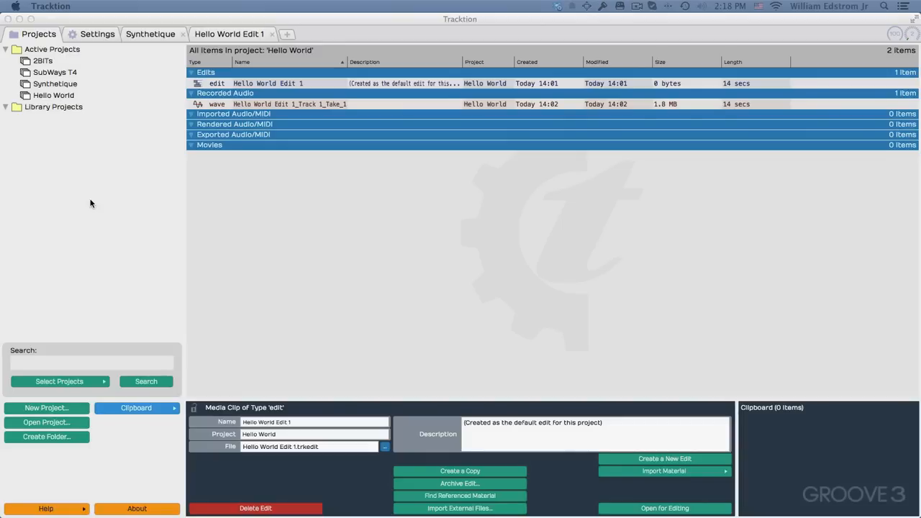
- Go from Settings through Audio Devices to the MIDI Devices page
click(92, 35)
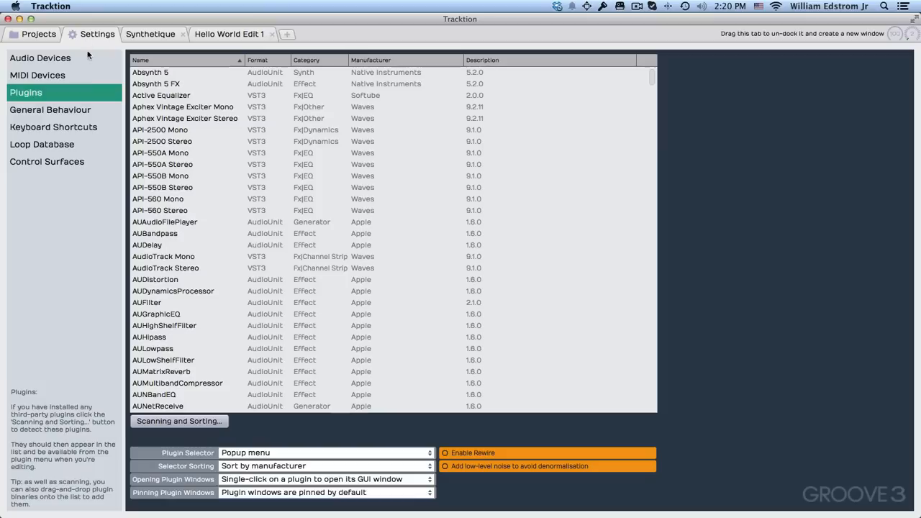
click(47, 57)
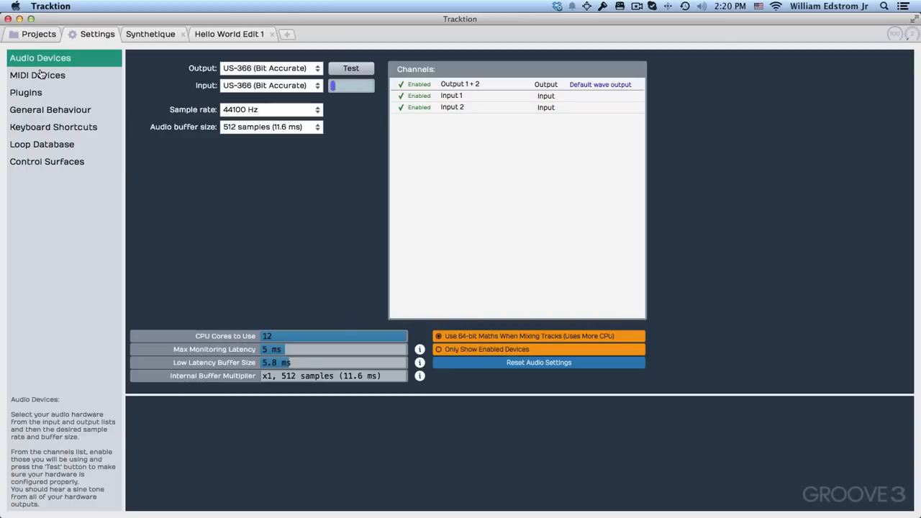
click(37, 75)
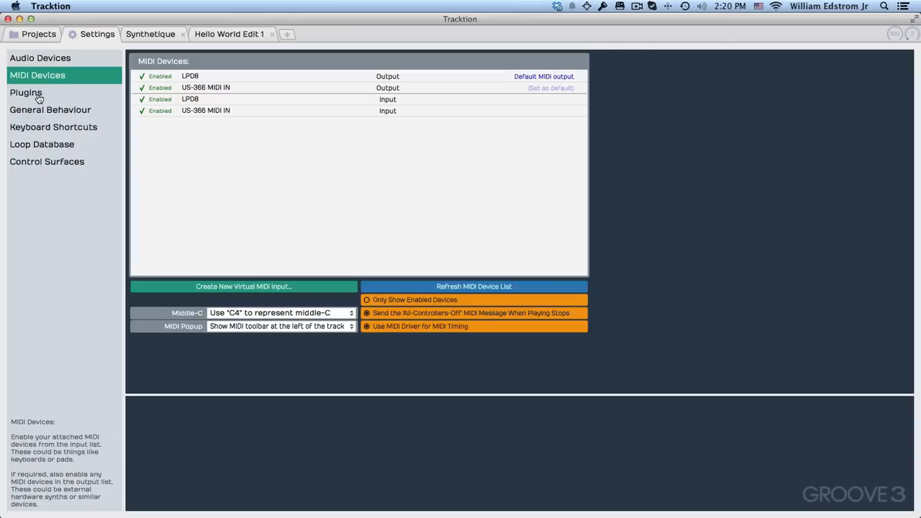
- Show the Plugins page with the installed plugin list
click(24, 93)
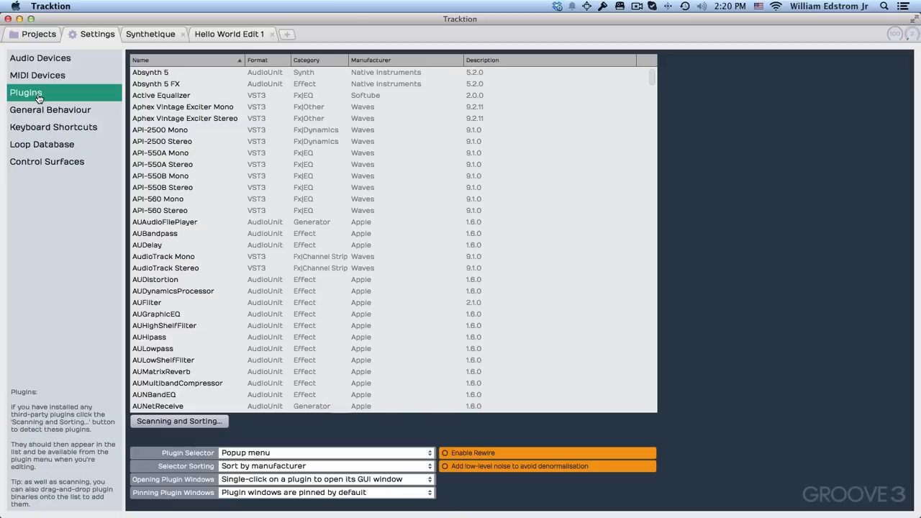
mouse_move(206, 418)
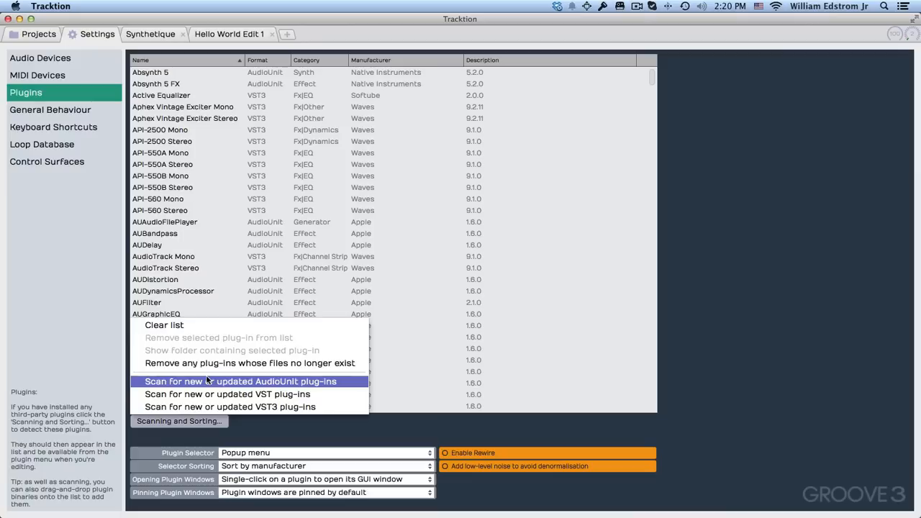
mouse_move(214, 394)
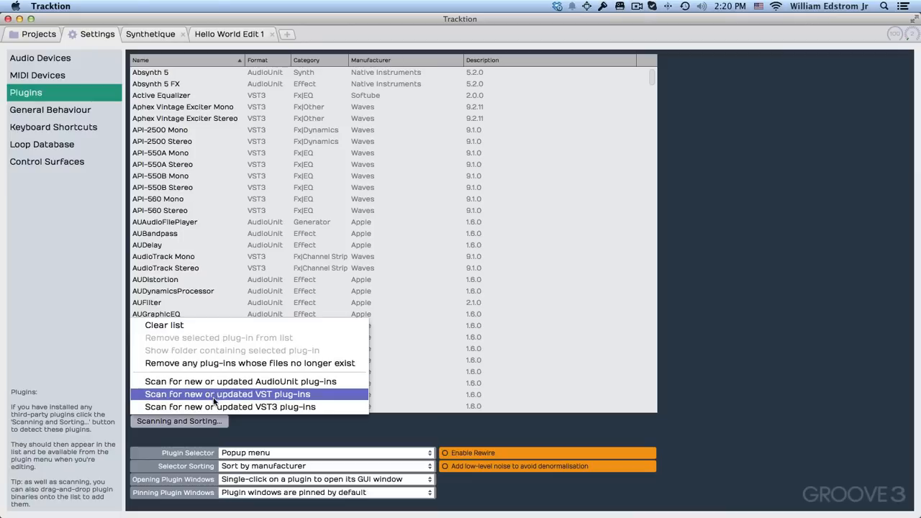
mouse_move(216, 407)
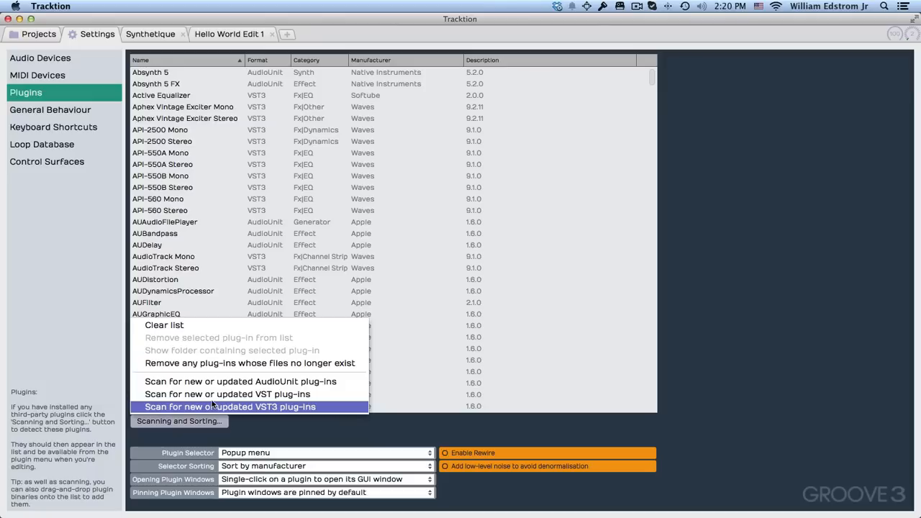
mouse_move(213, 395)
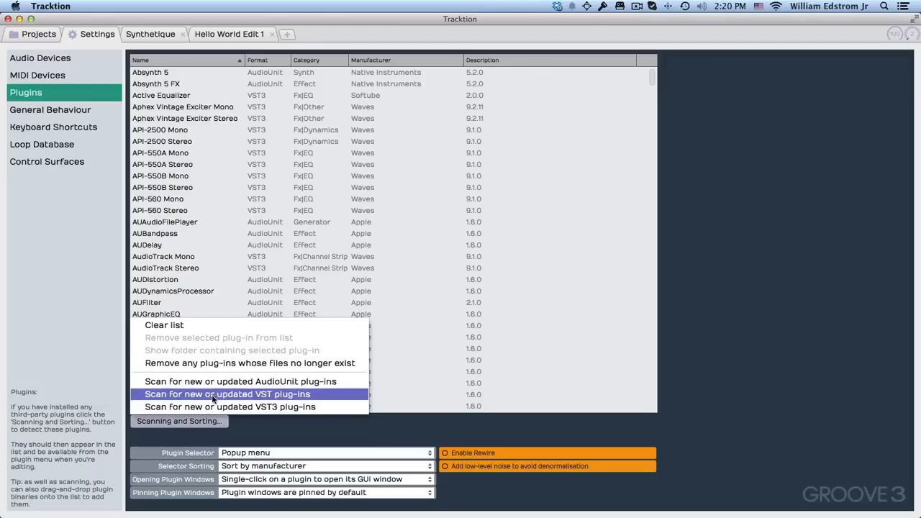
mouse_move(213, 405)
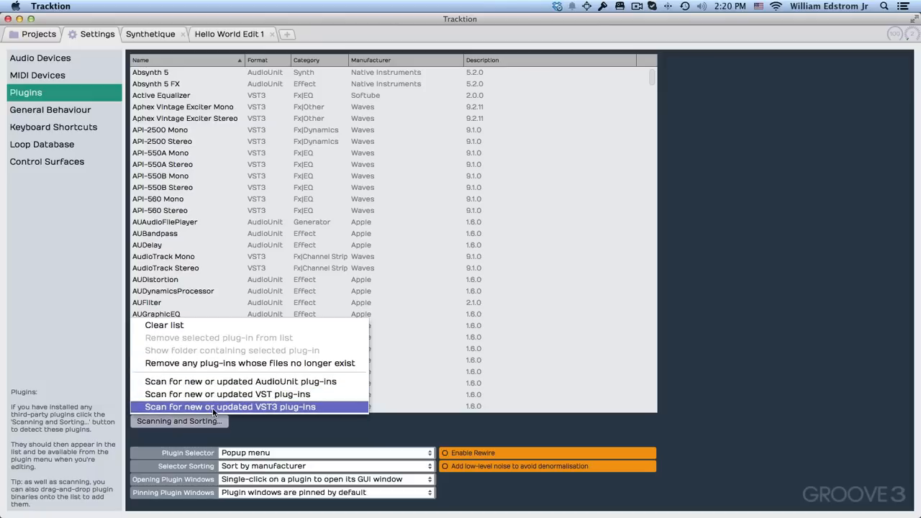
mouse_move(184, 138)
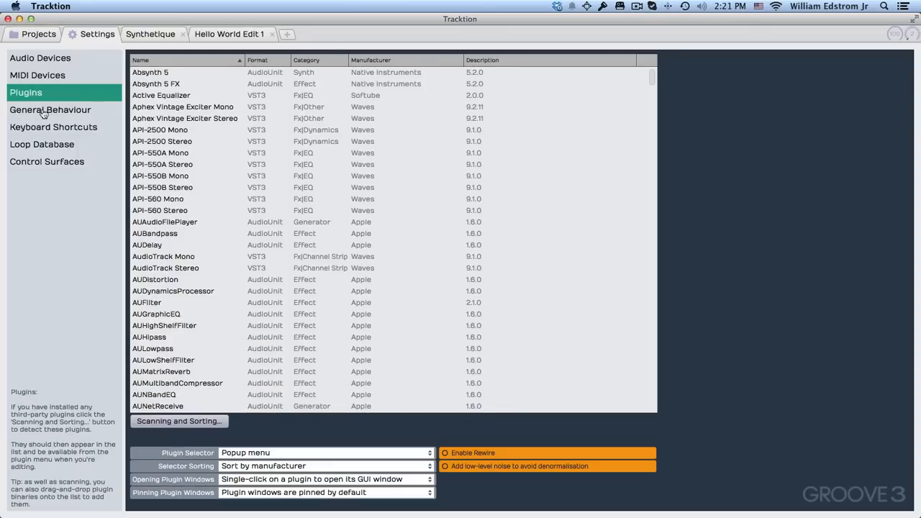
- In General Behaviour, set the language to English (Alternative) and acknowledge the download notice
click(49, 109)
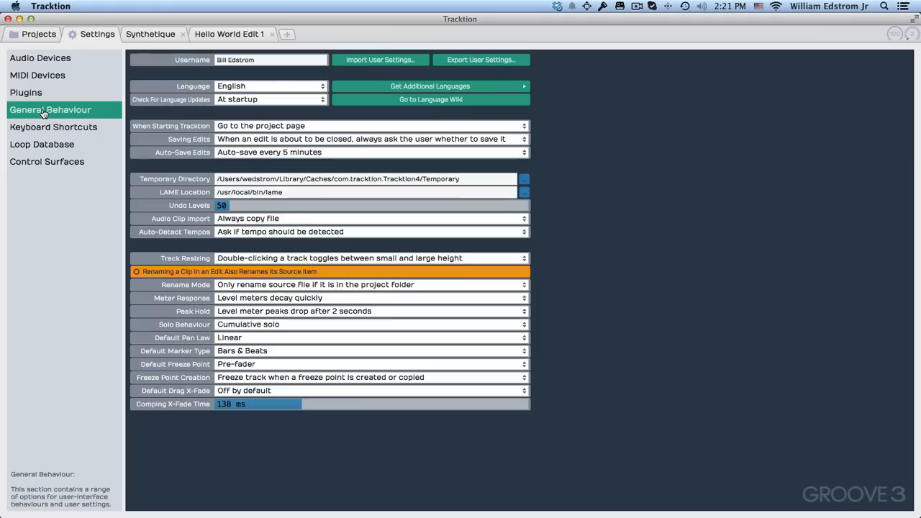
mouse_move(186, 63)
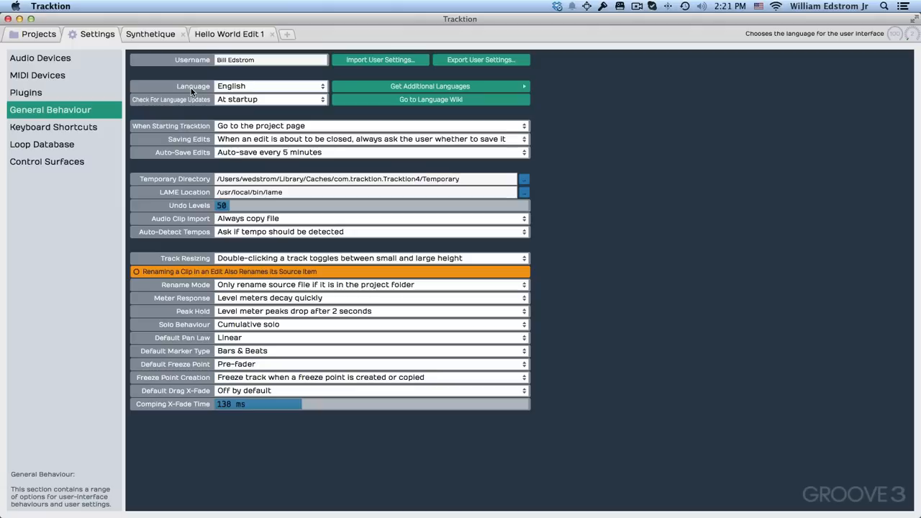
mouse_move(248, 87)
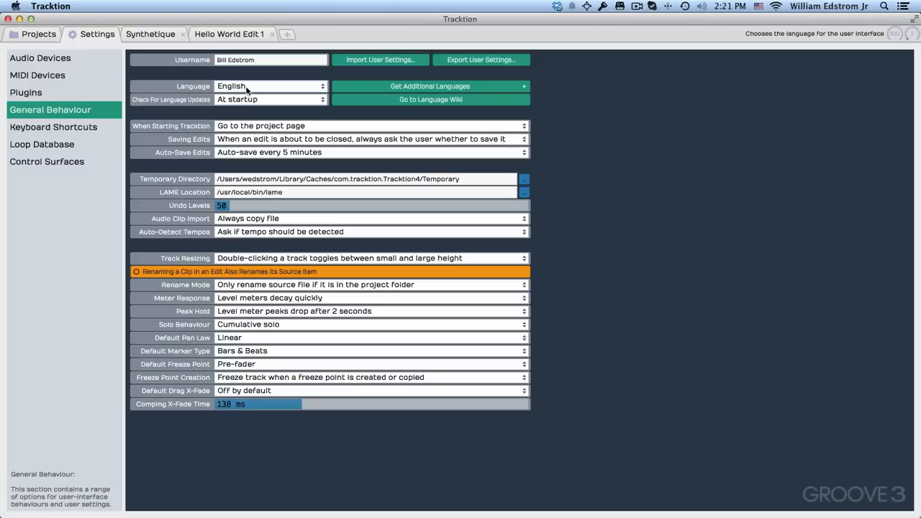
click(271, 86)
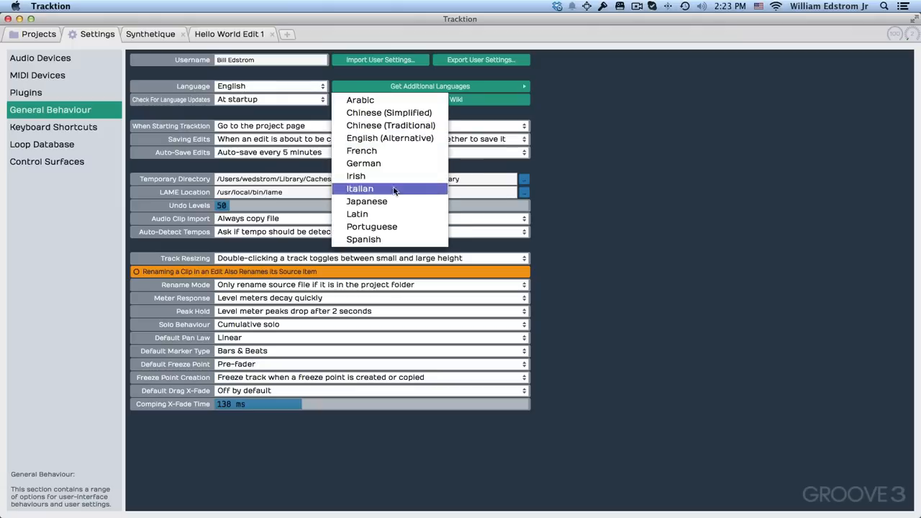
mouse_move(392, 139)
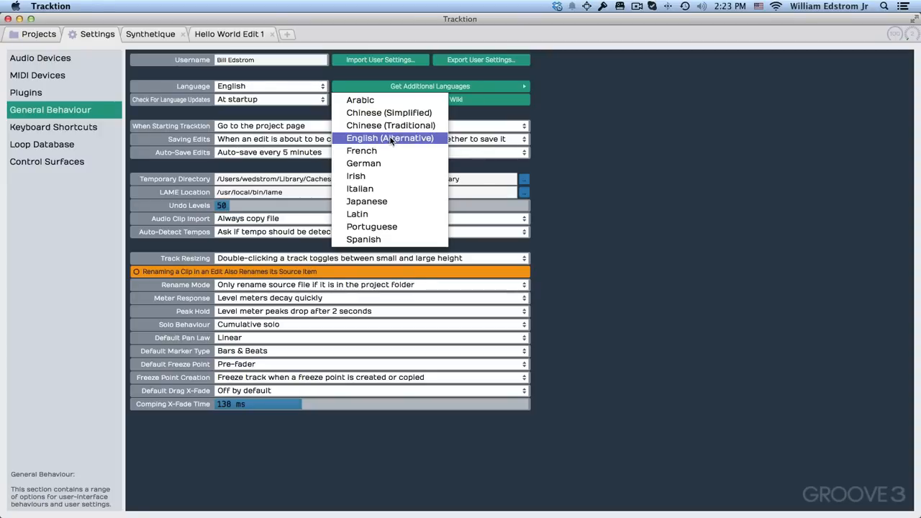
click(390, 139)
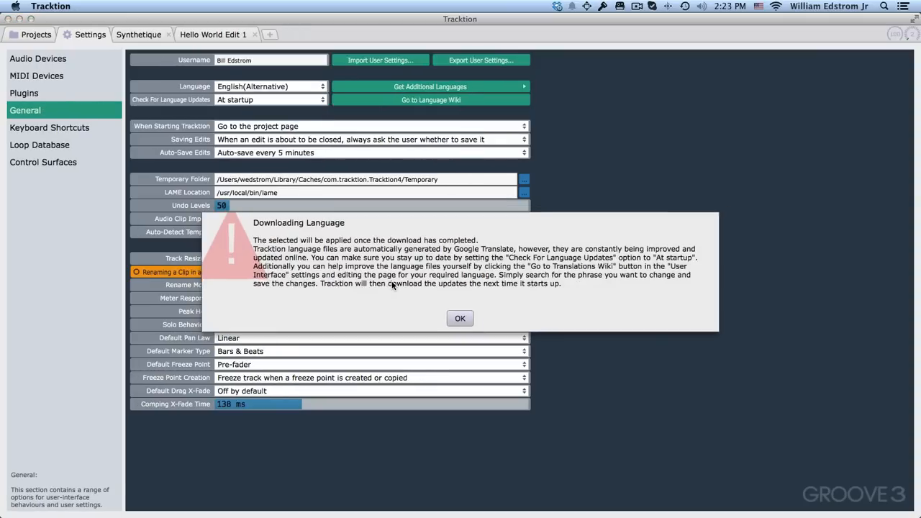
click(461, 318)
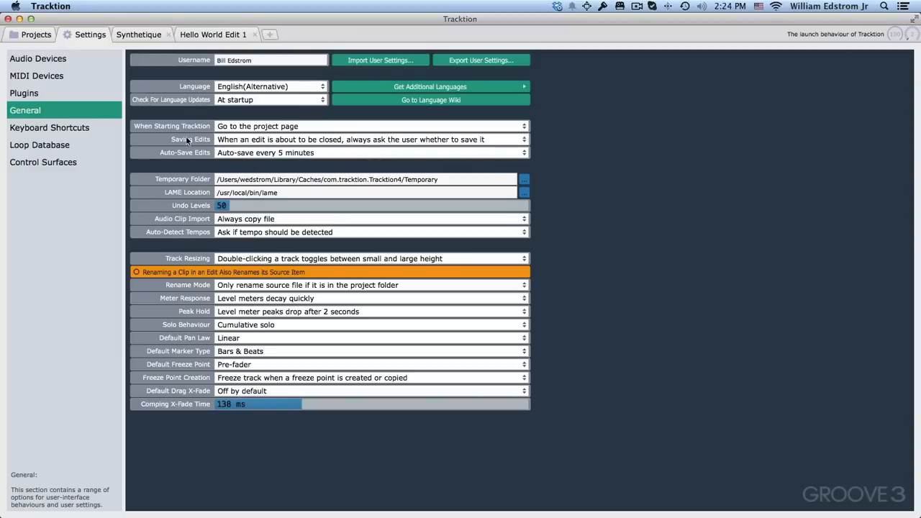
mouse_move(282, 128)
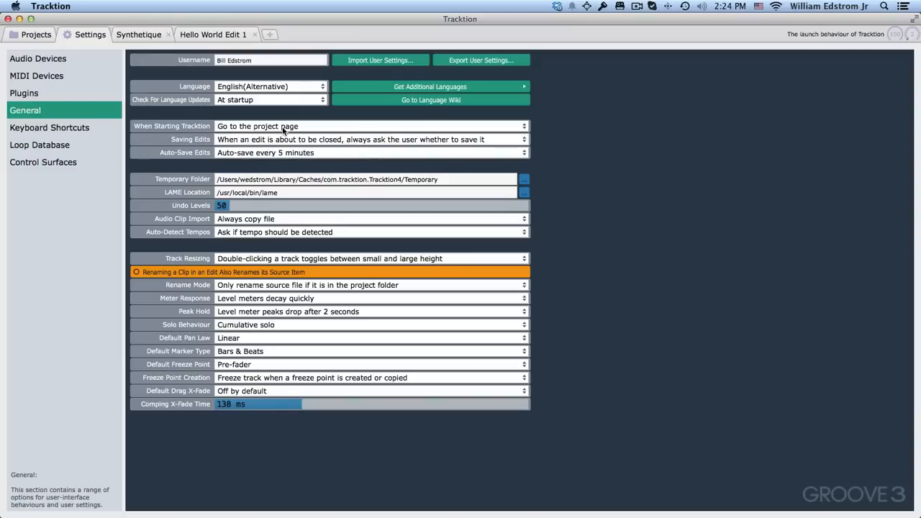
mouse_move(185, 153)
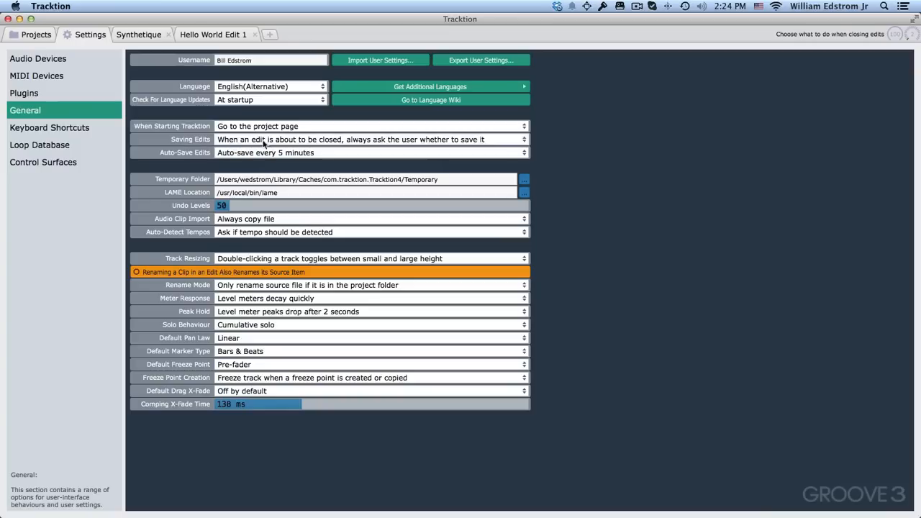
mouse_move(383, 146)
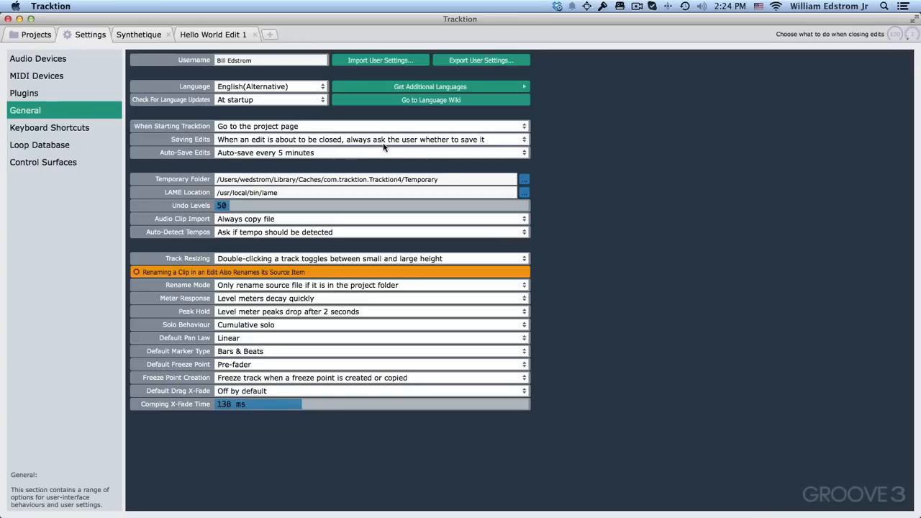
mouse_move(455, 144)
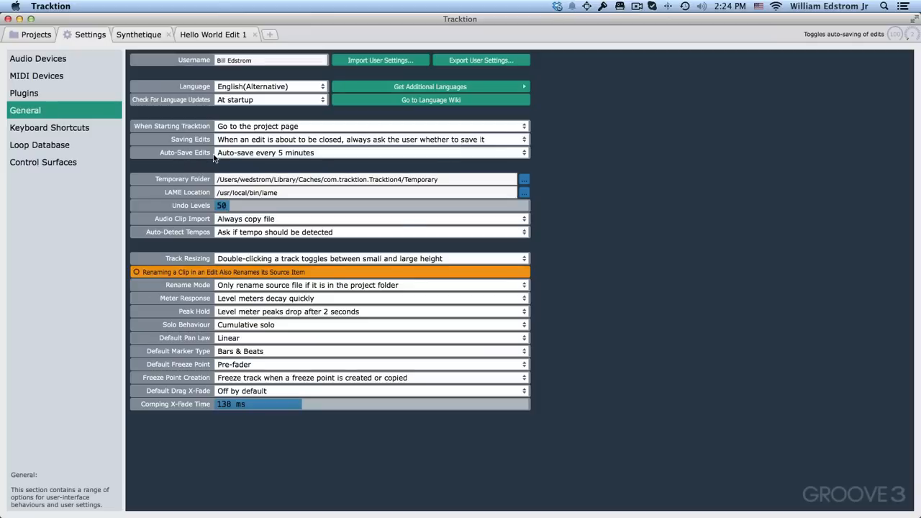
click(371, 153)
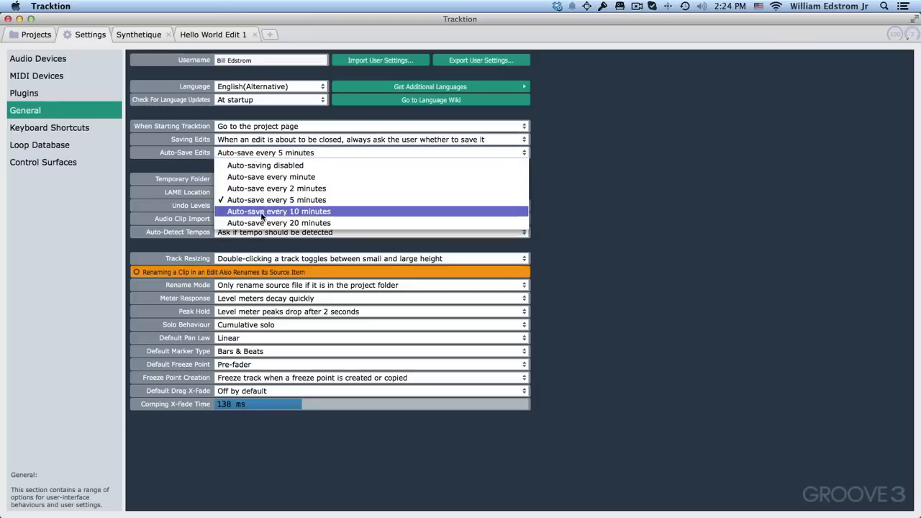
mouse_move(262, 222)
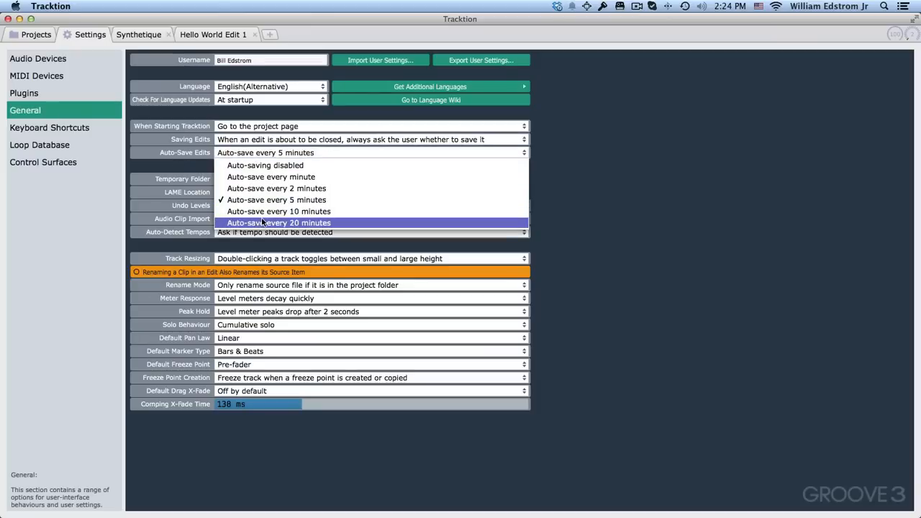
mouse_move(273, 199)
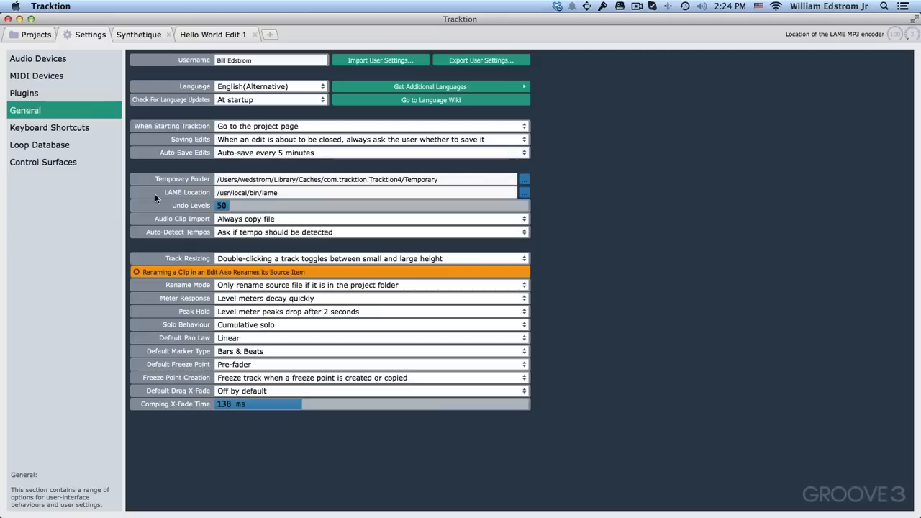
mouse_move(173, 179)
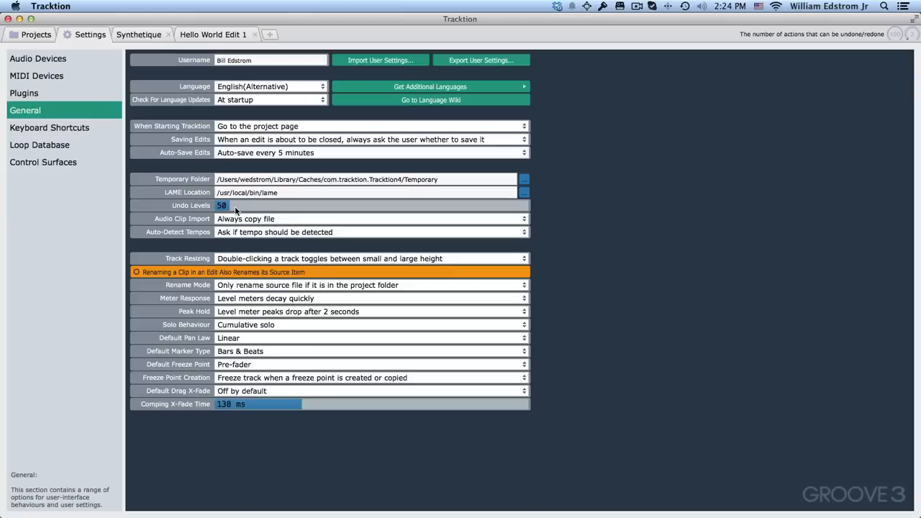
click(237, 205)
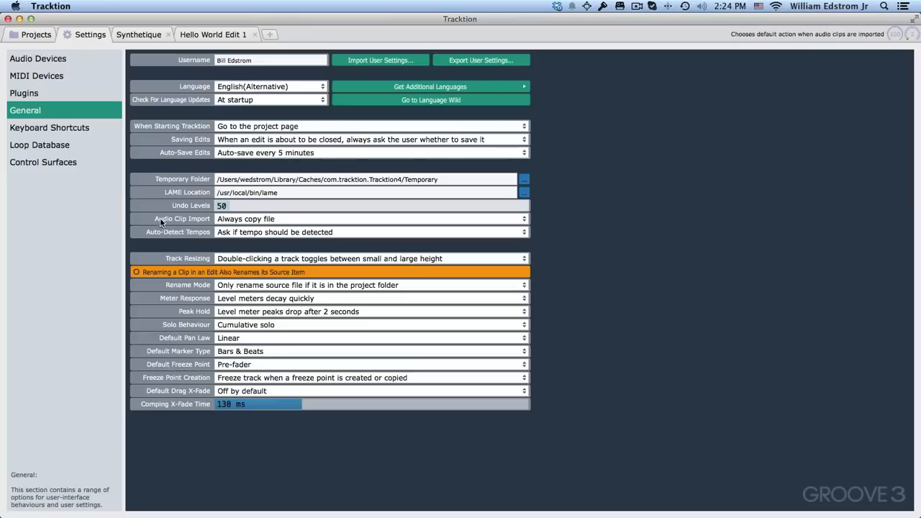
mouse_move(181, 227)
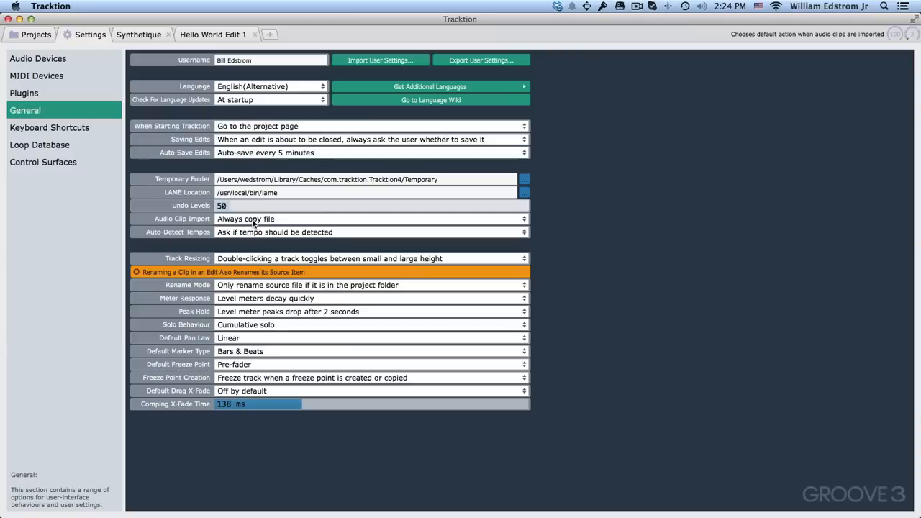
click(371, 219)
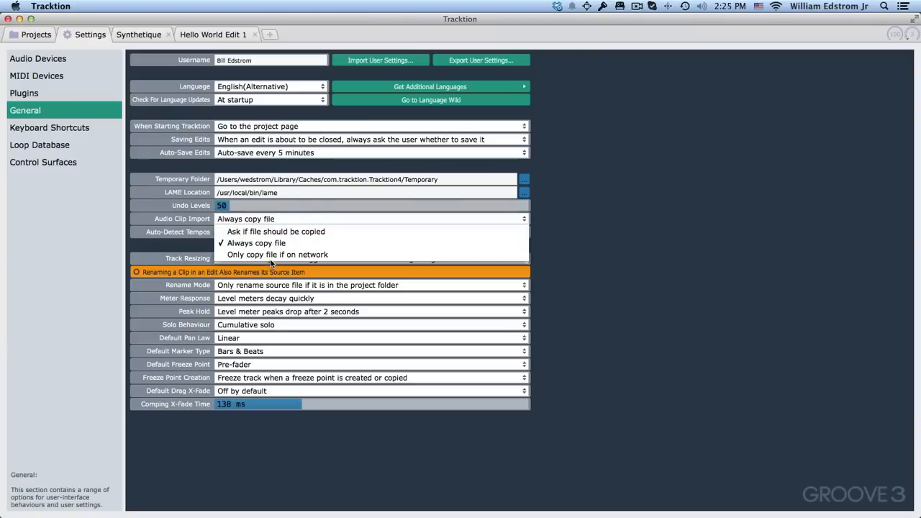
mouse_move(256, 242)
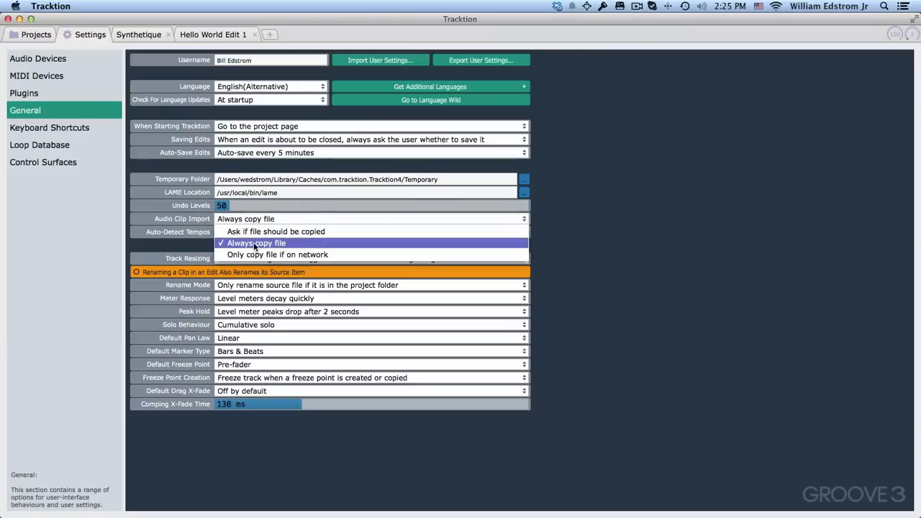
click(256, 242)
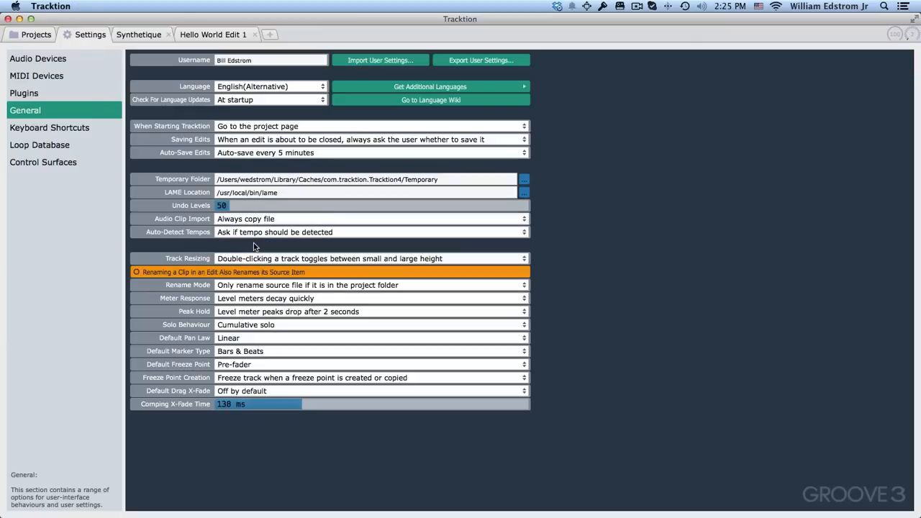
mouse_move(234, 226)
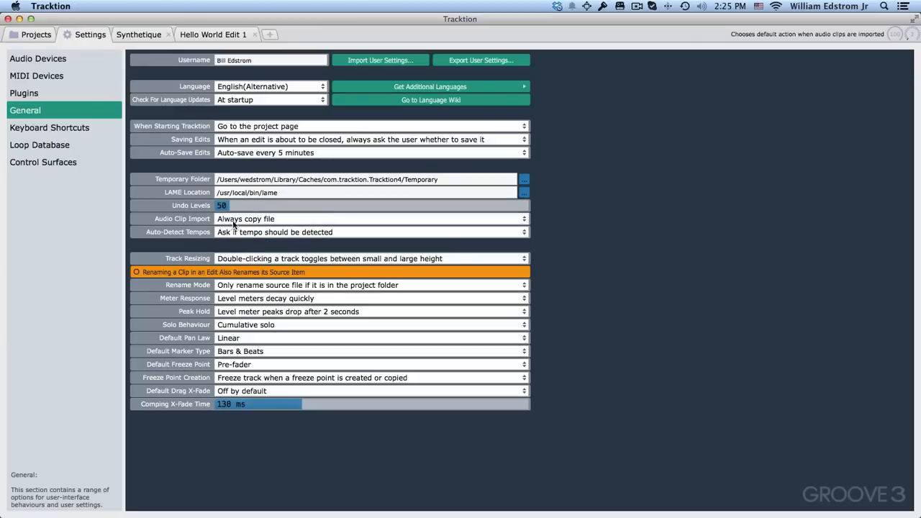
mouse_move(285, 251)
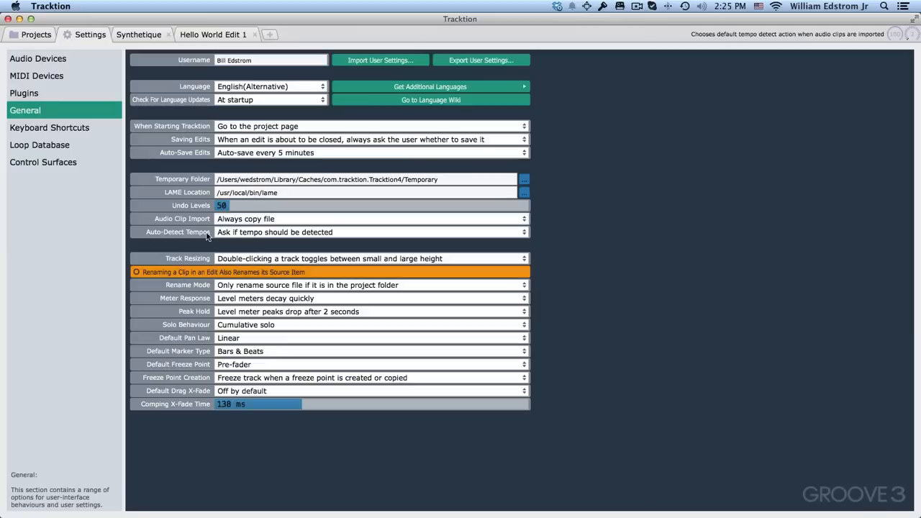
click(372, 259)
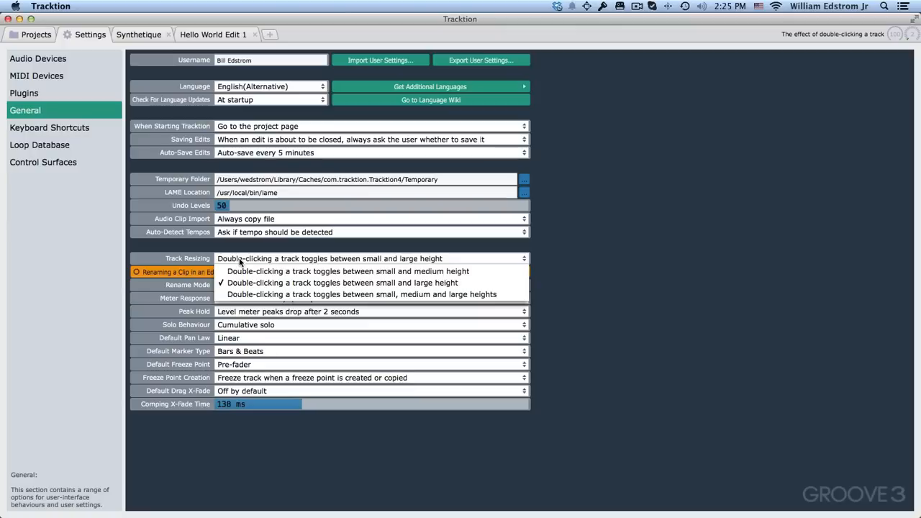
mouse_move(348, 271)
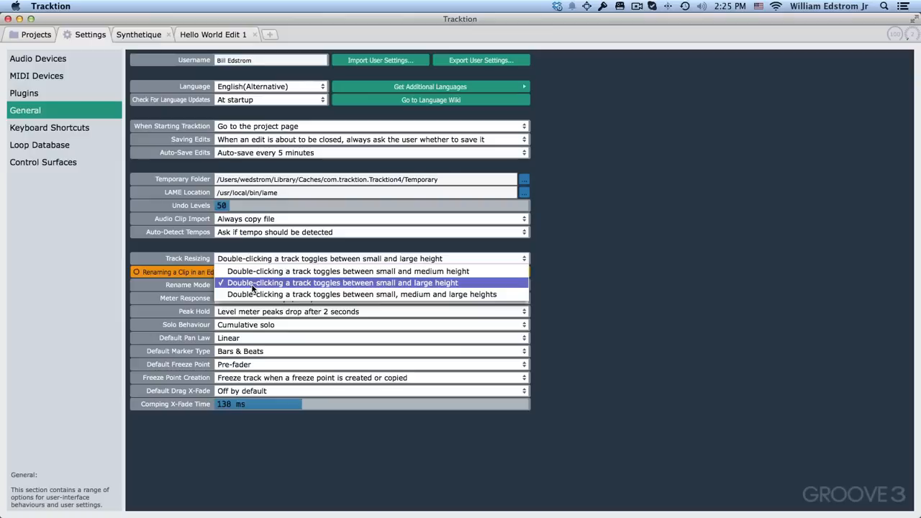
- Keep track resizing at small/large toggle and switch to the Hello World Edit 1 edit
click(329, 282)
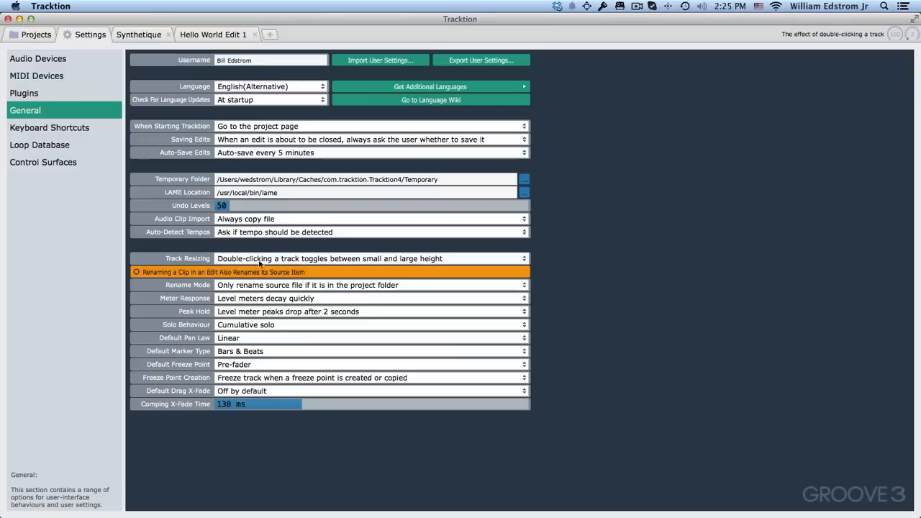
click(215, 35)
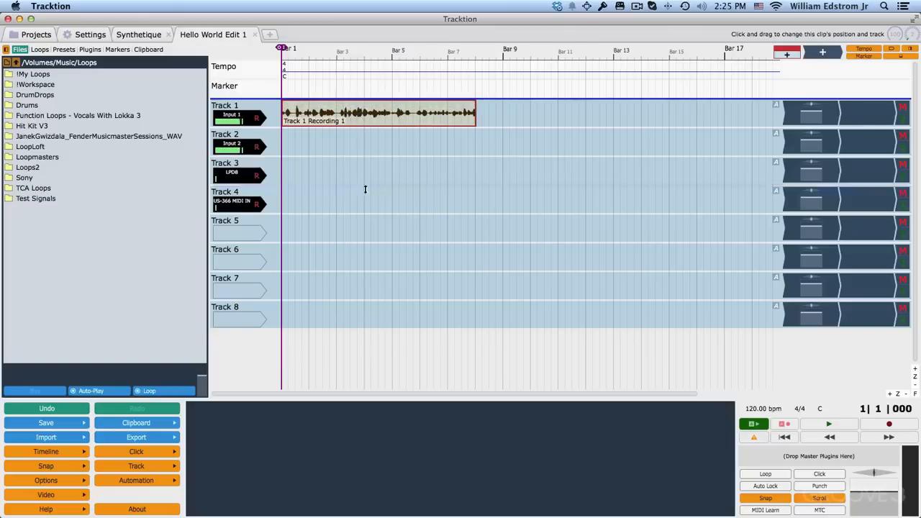
- Select the Track 1 Recording 1 clip, then return to the Settings page
click(374, 112)
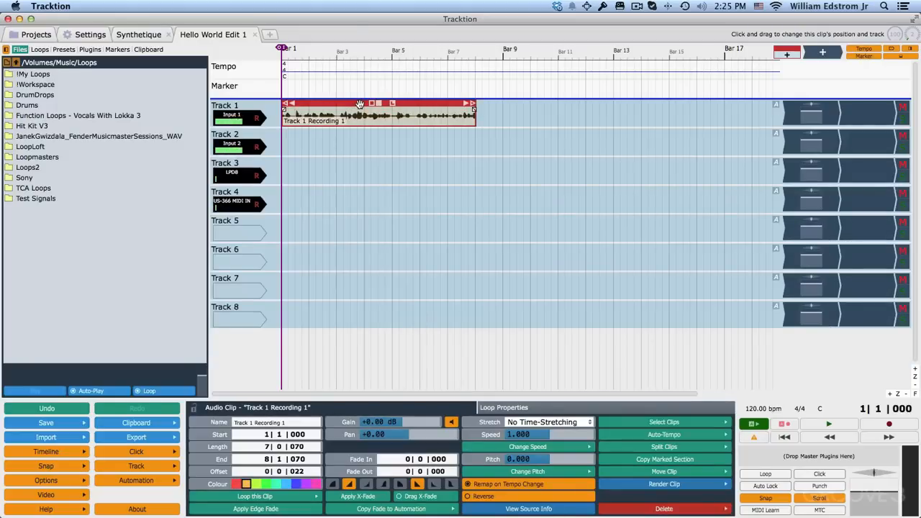
click(86, 34)
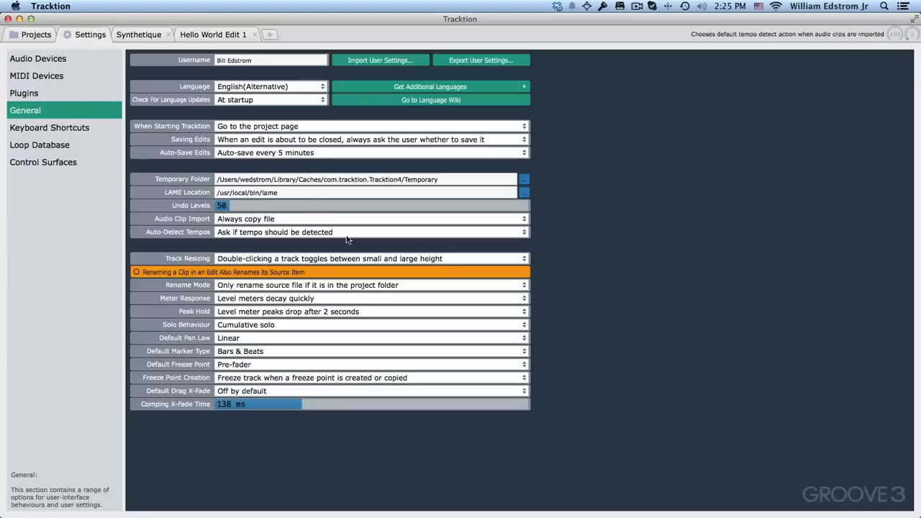
click(371, 259)
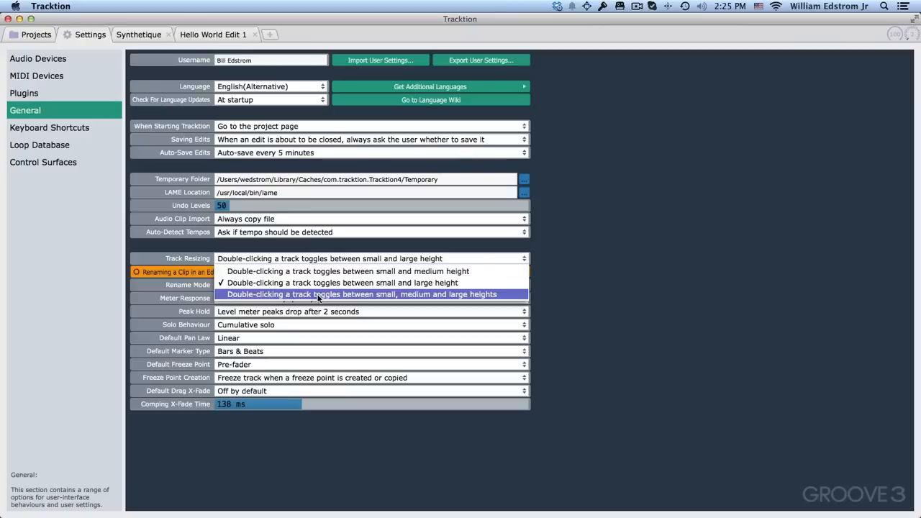
click(367, 293)
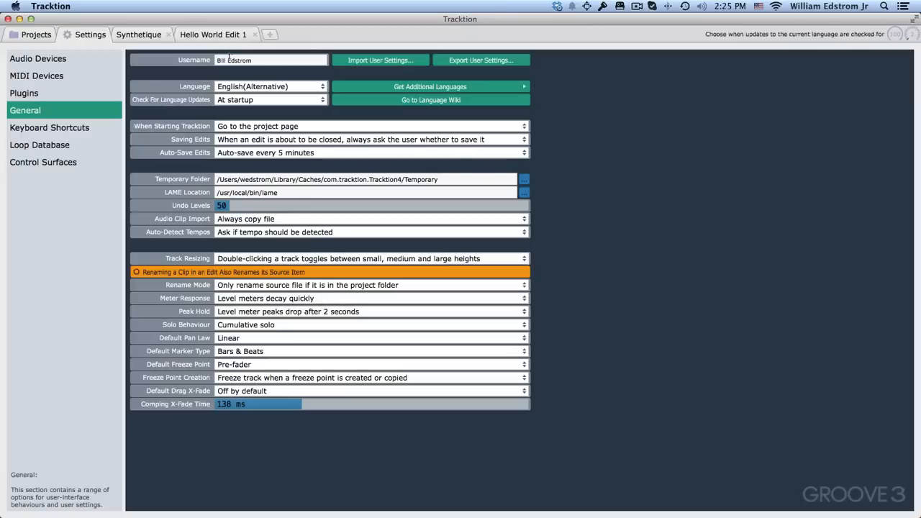
click(216, 34)
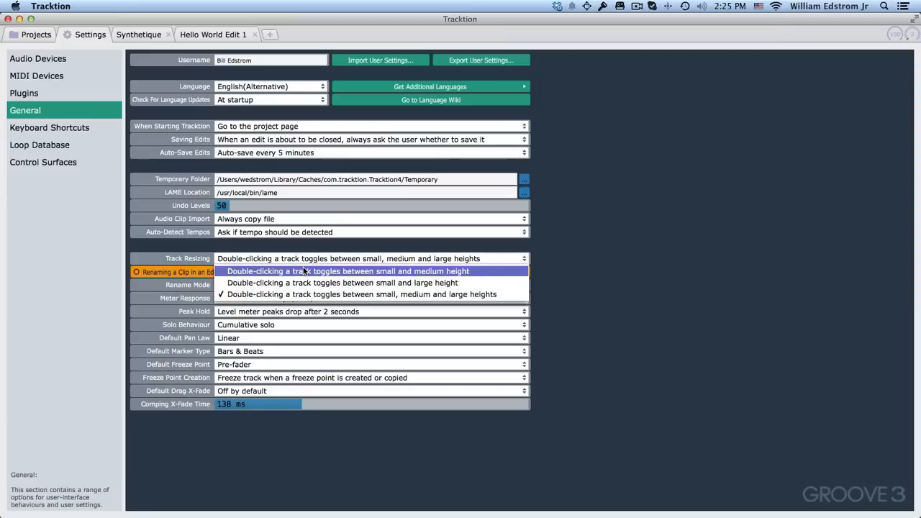
mouse_move(314, 282)
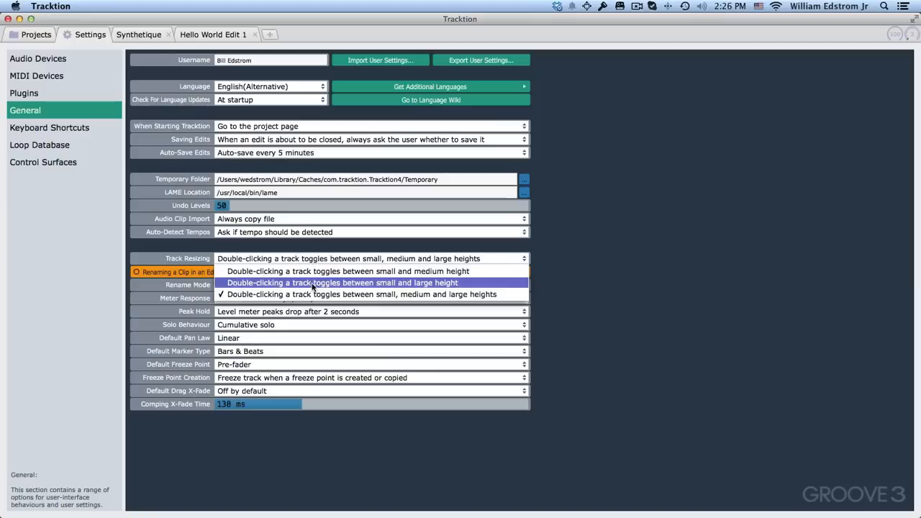
click(338, 282)
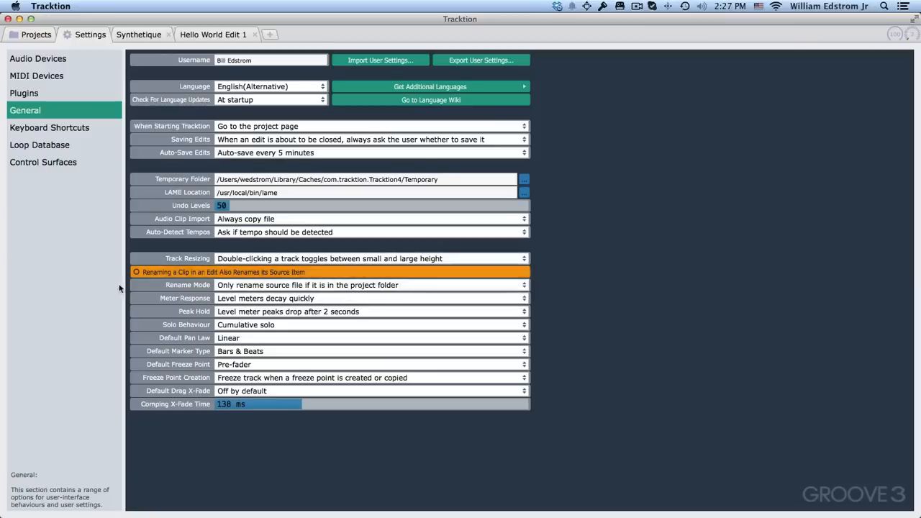
mouse_move(250, 347)
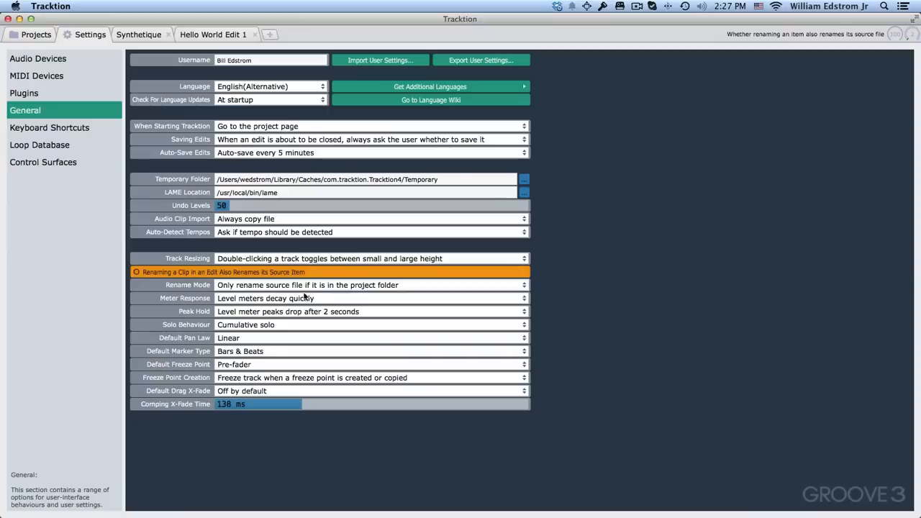
mouse_move(399, 288)
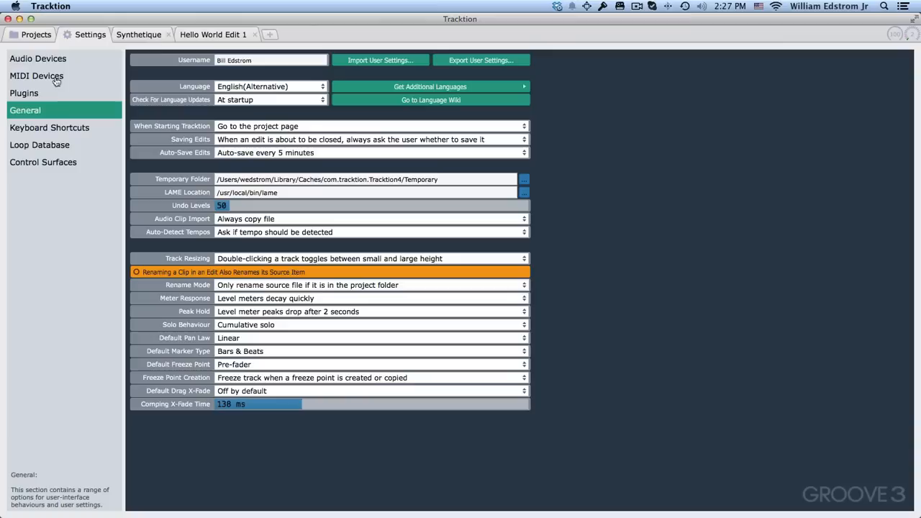
- Show the Keyboard Shortcuts page and scroll through the key-mapping list
click(49, 126)
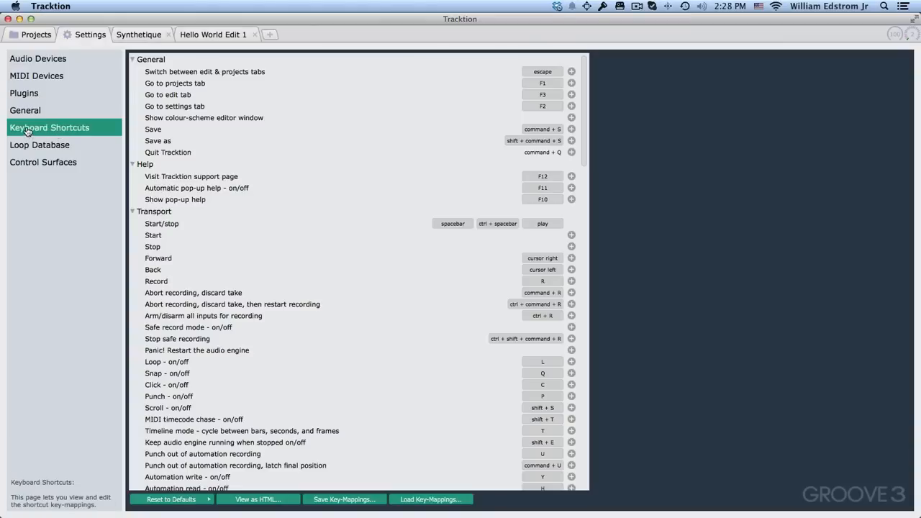
scroll(down, 3)
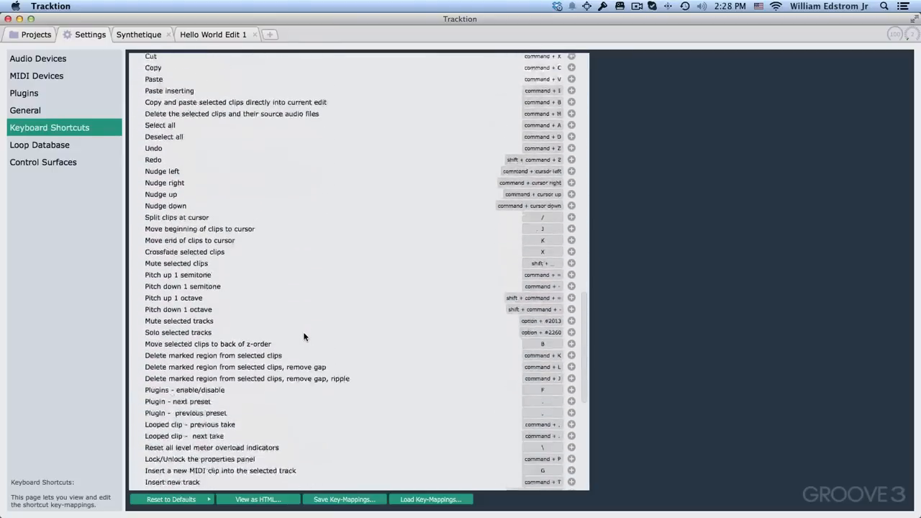
scroll(down, 3)
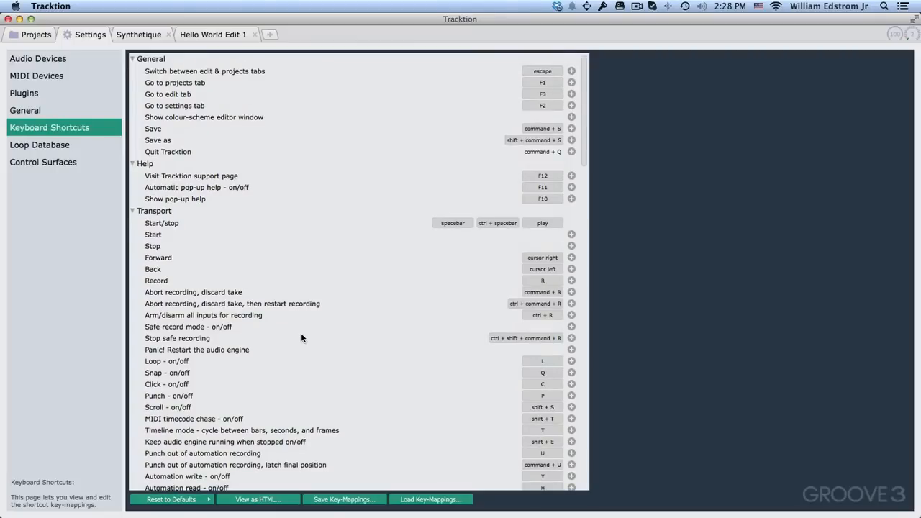
mouse_move(302, 398)
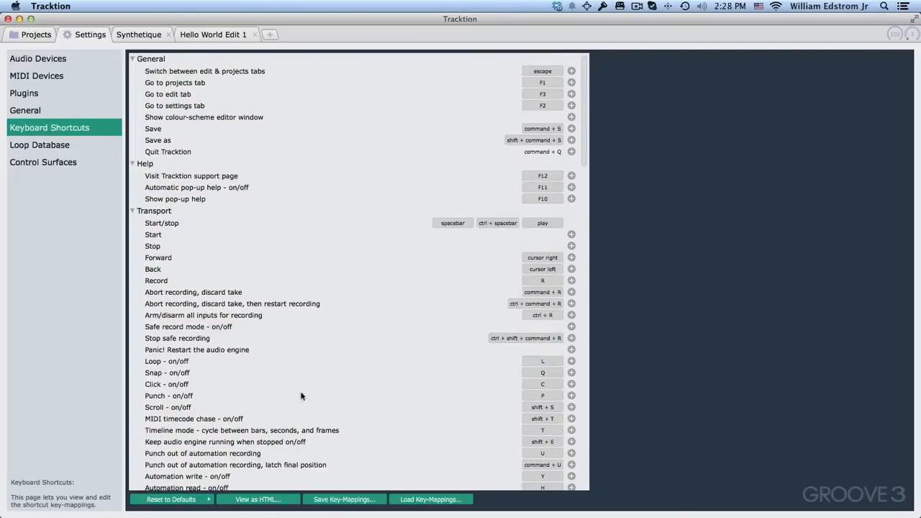
- Reset shortcuts to the alternative Tracktion key-mappings, confirming the overwrite
click(171, 500)
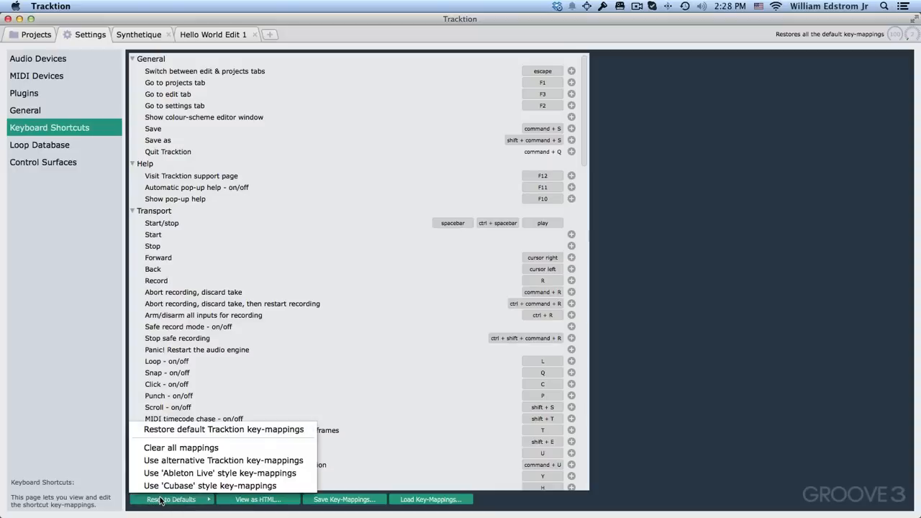
mouse_move(216, 461)
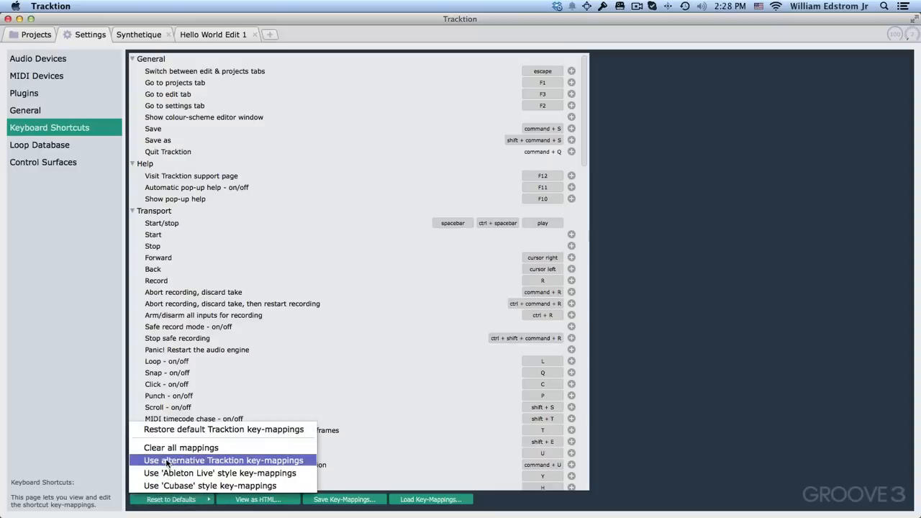
click(225, 461)
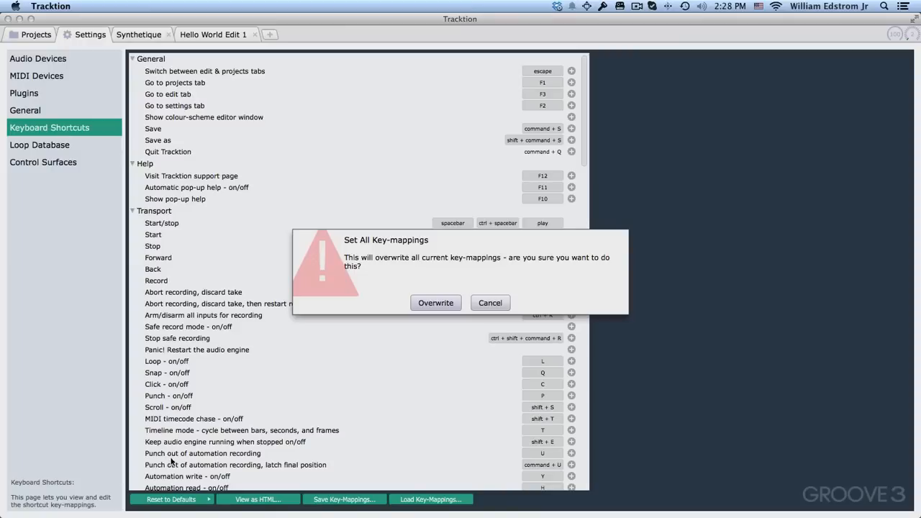
click(435, 302)
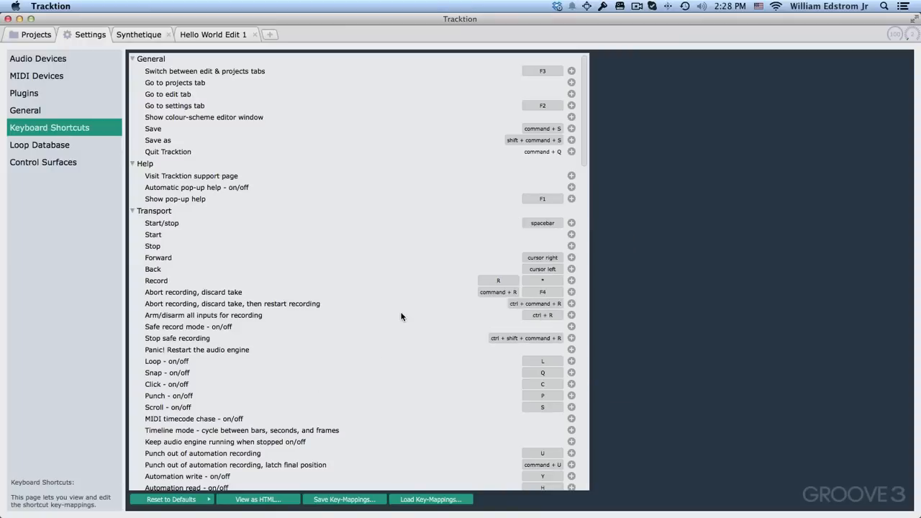
scroll(down, 3)
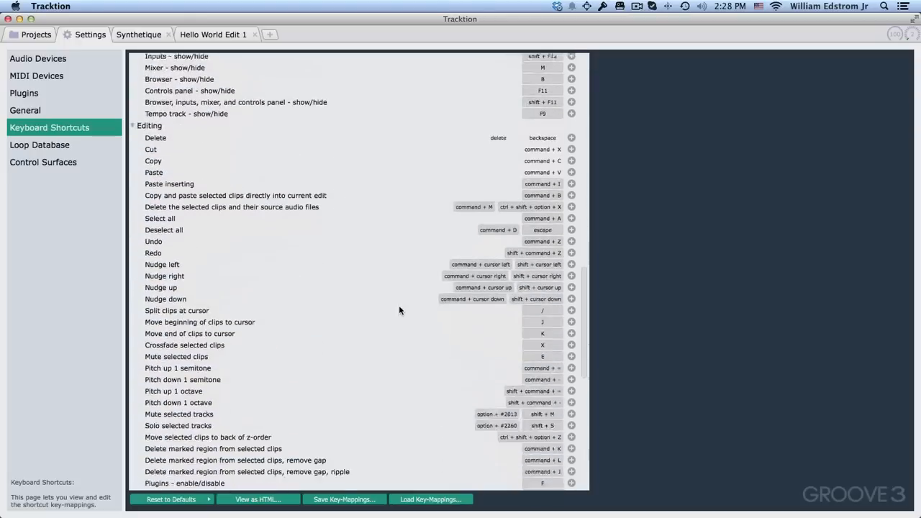
scroll(down, 3)
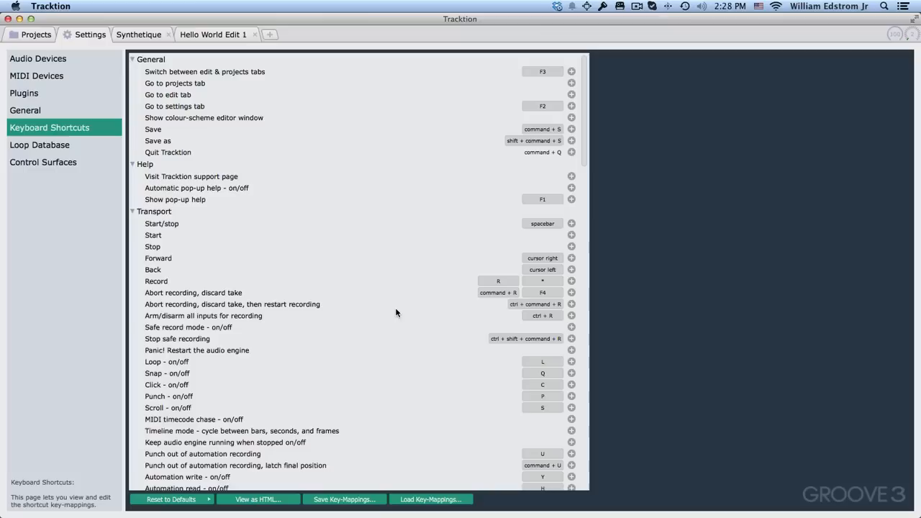
- Apply the alternative Tracktion key-mappings preset again from Reset to Defaults
click(170, 500)
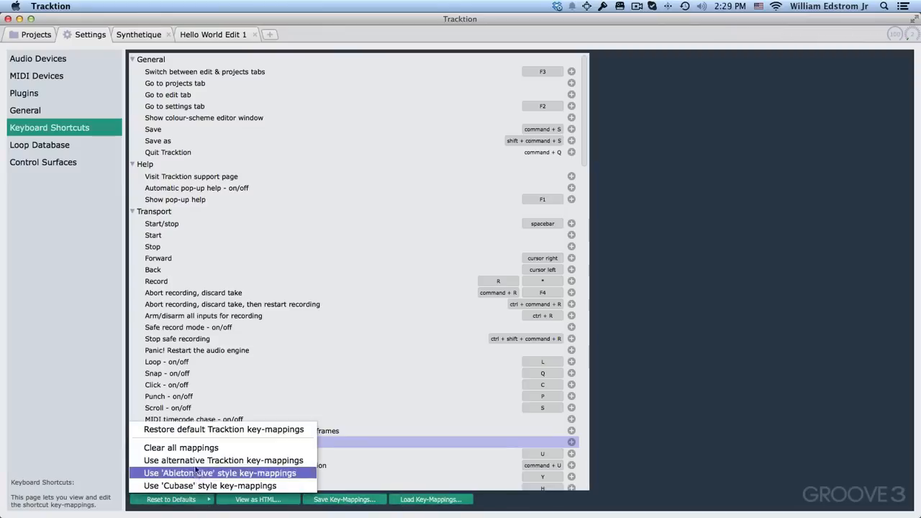
mouse_move(223, 460)
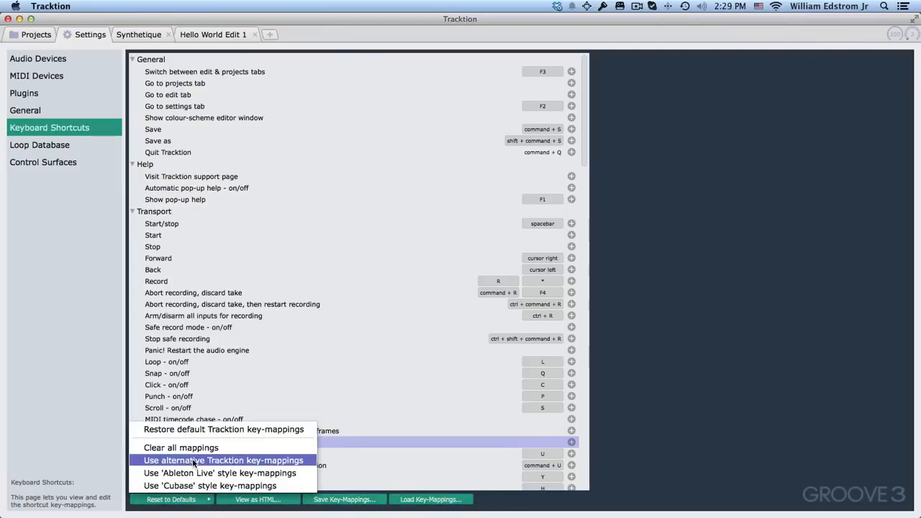
click(227, 461)
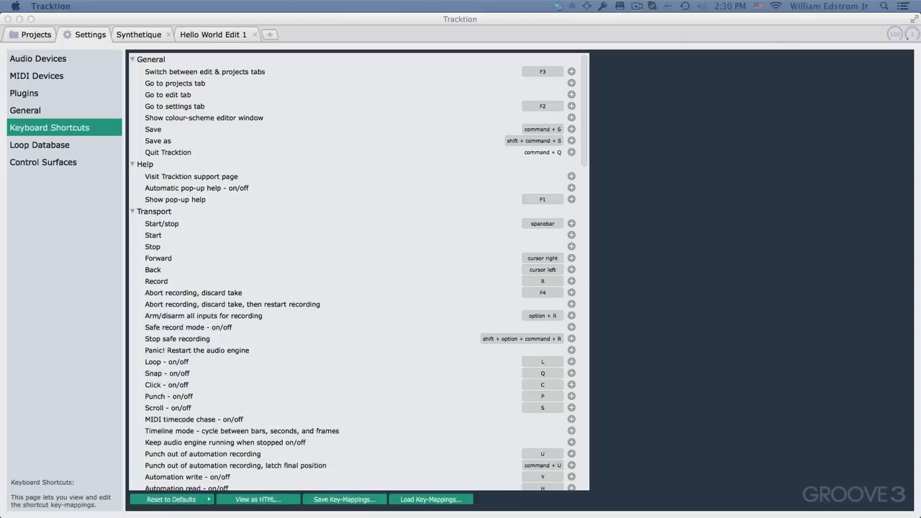
- View the shortcut list as an HTML page in Safari and scroll through it
click(257, 500)
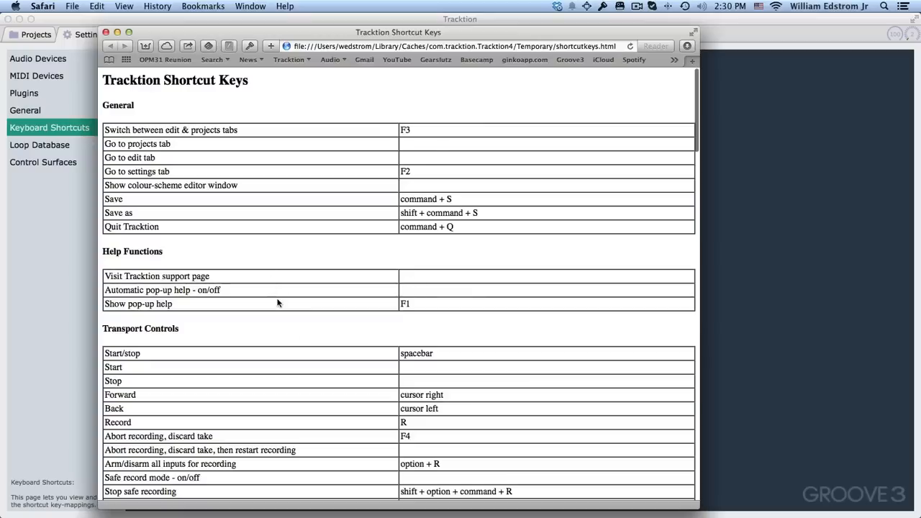
scroll(down, 3)
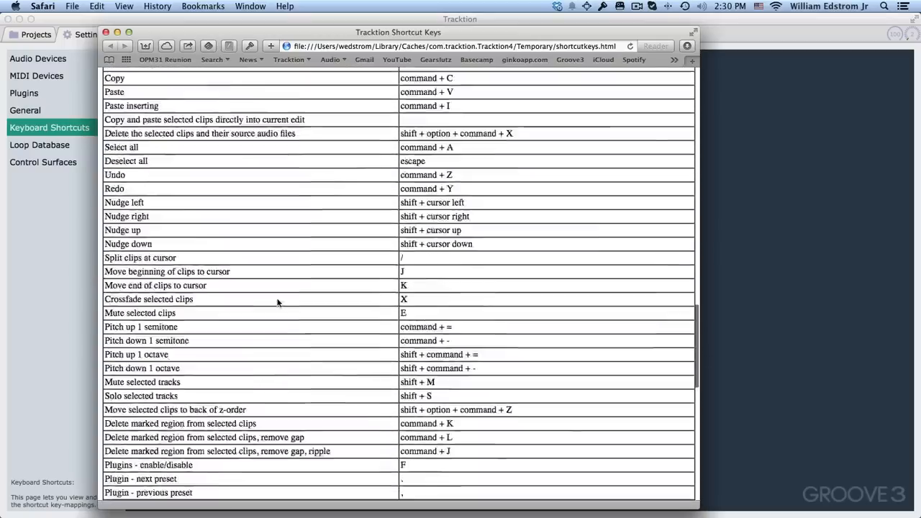
scroll(up, 3)
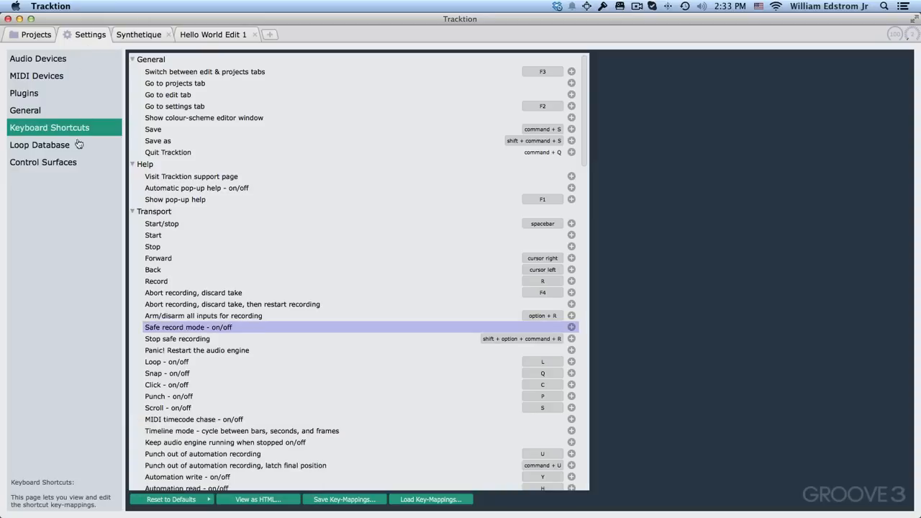
- Visit the Loop Database page, then show the Control Surfaces settings
click(41, 144)
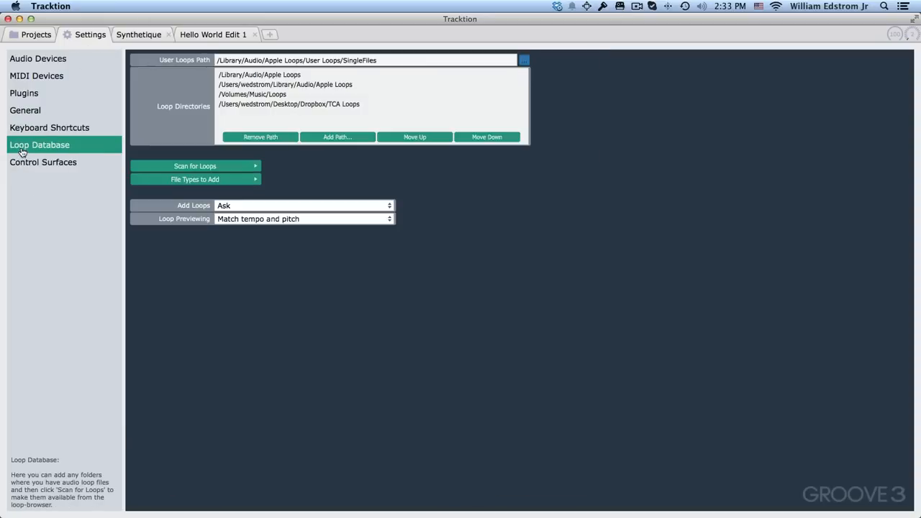
mouse_move(224, 79)
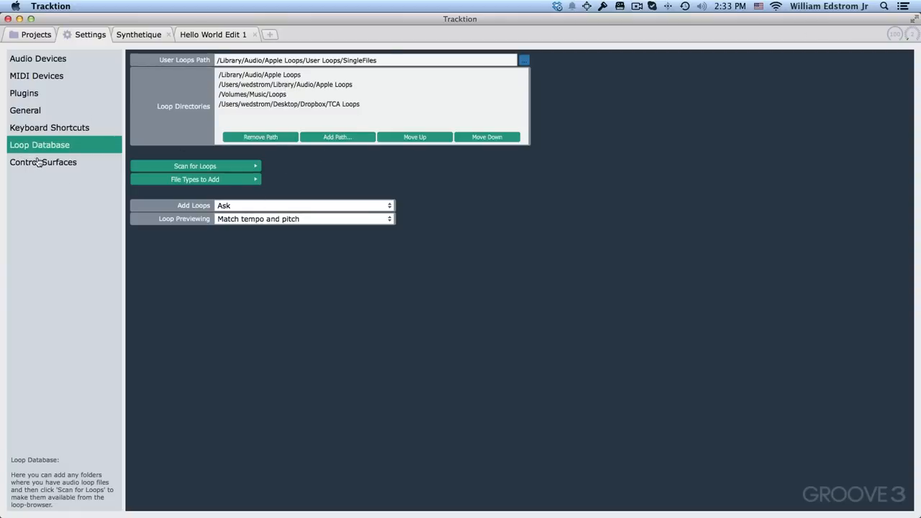
click(43, 162)
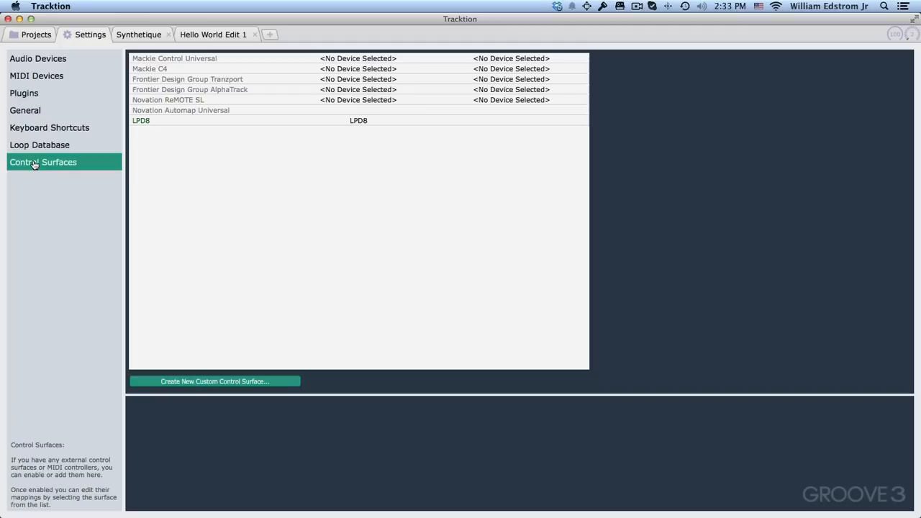
mouse_move(139, 34)
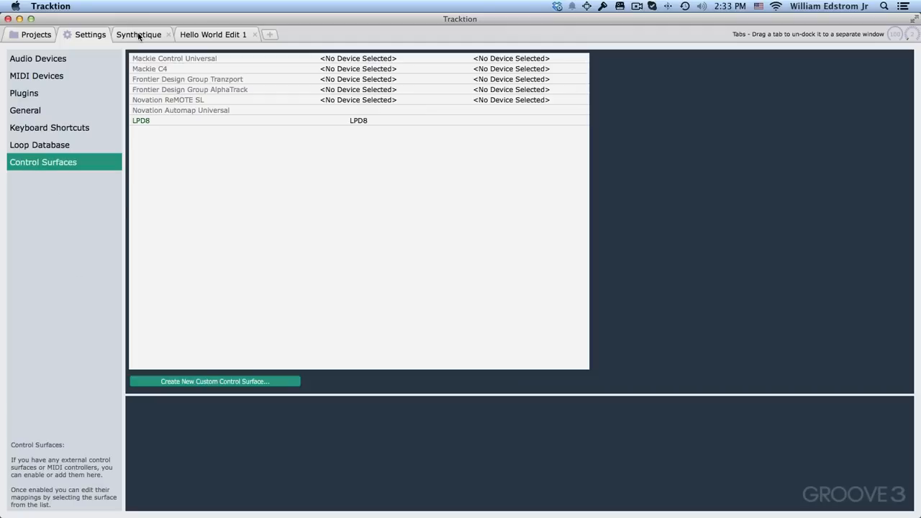
- Switch to the Synthetique edit and bring up its Options menu for the mouse wheel action
click(138, 35)
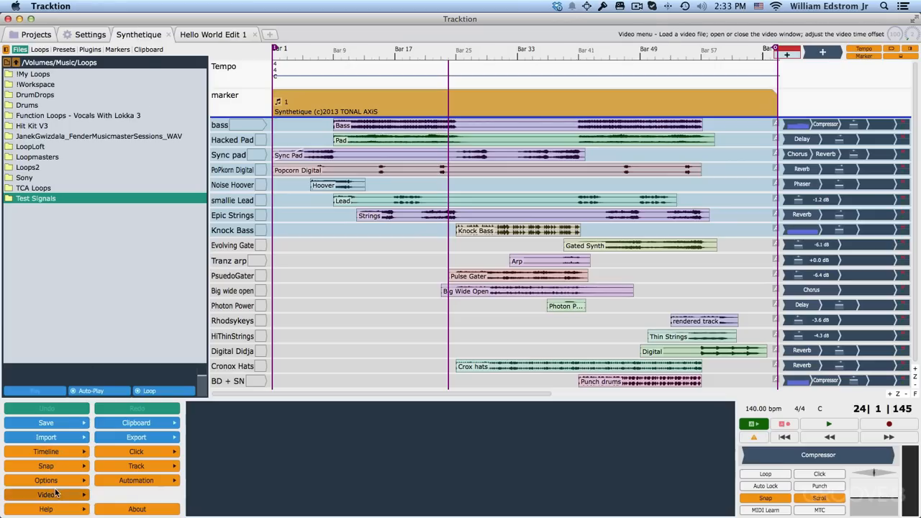
mouse_move(49, 481)
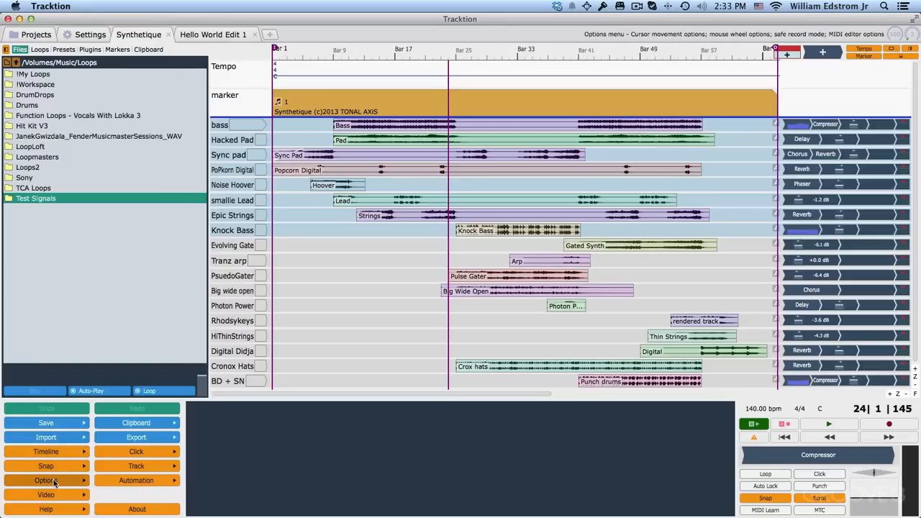
click(49, 477)
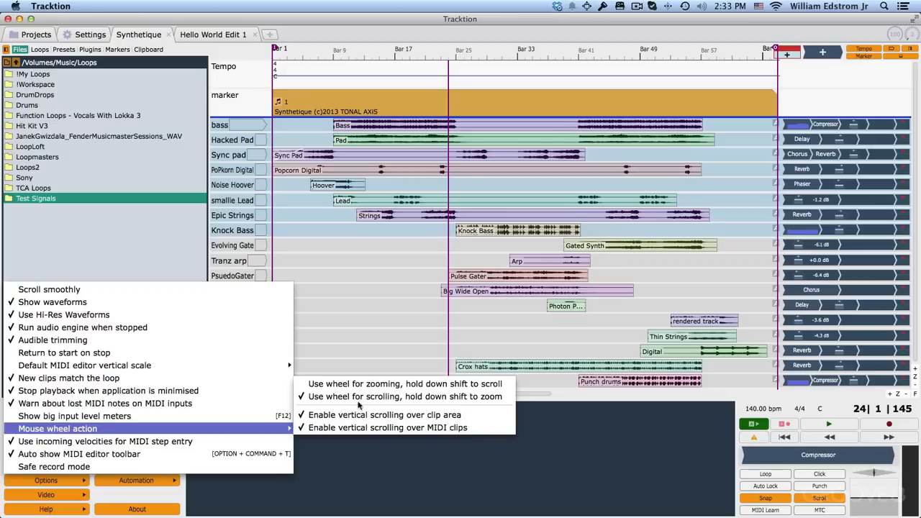
mouse_move(360, 382)
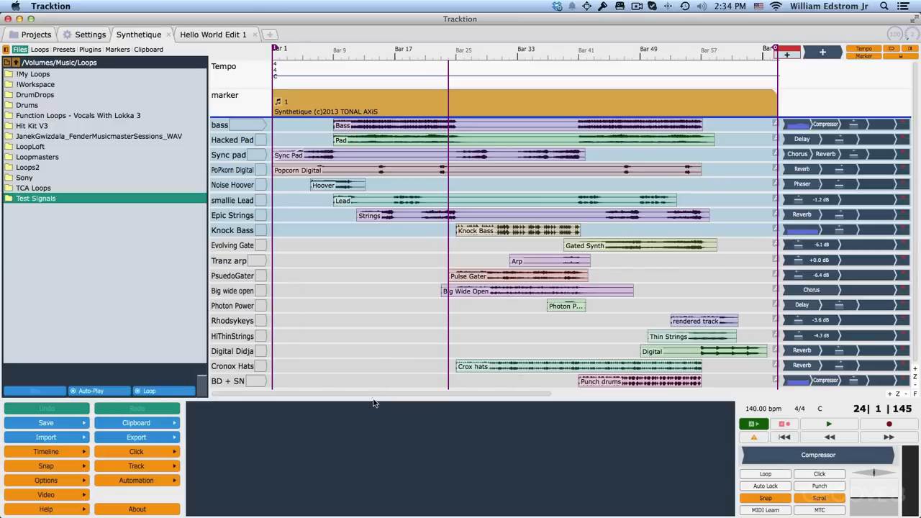
scroll(down, 3)
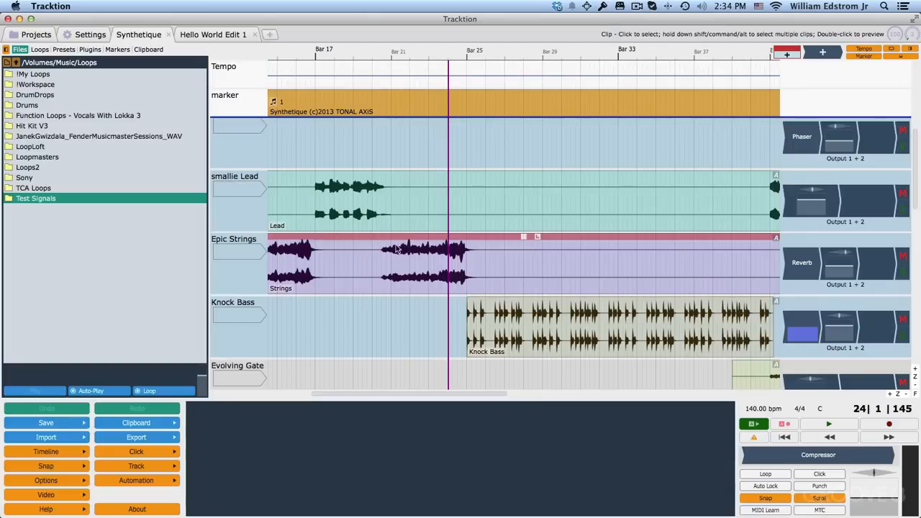
scroll(down, 3)
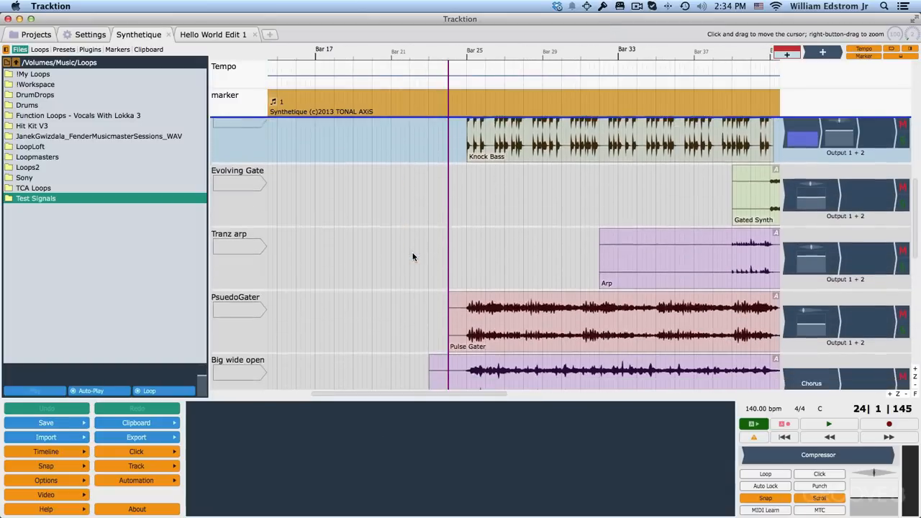
scroll(down, 3)
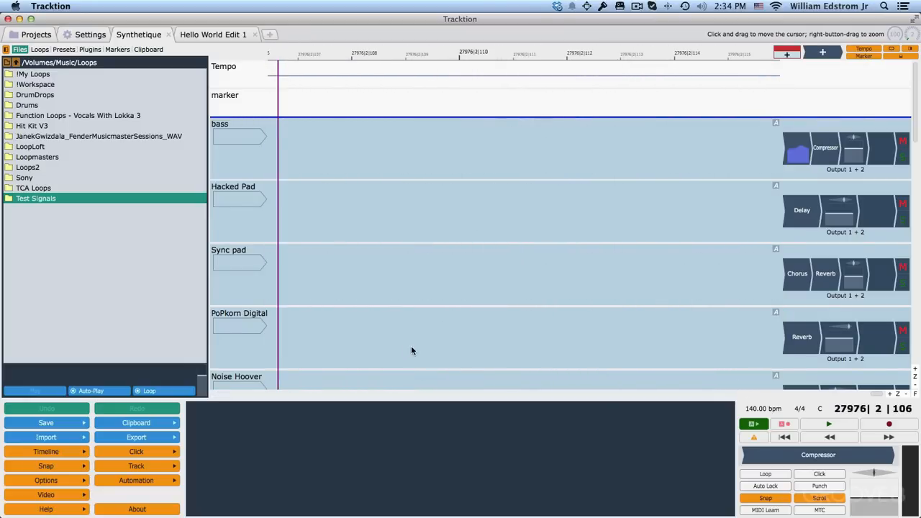
mouse_move(407, 279)
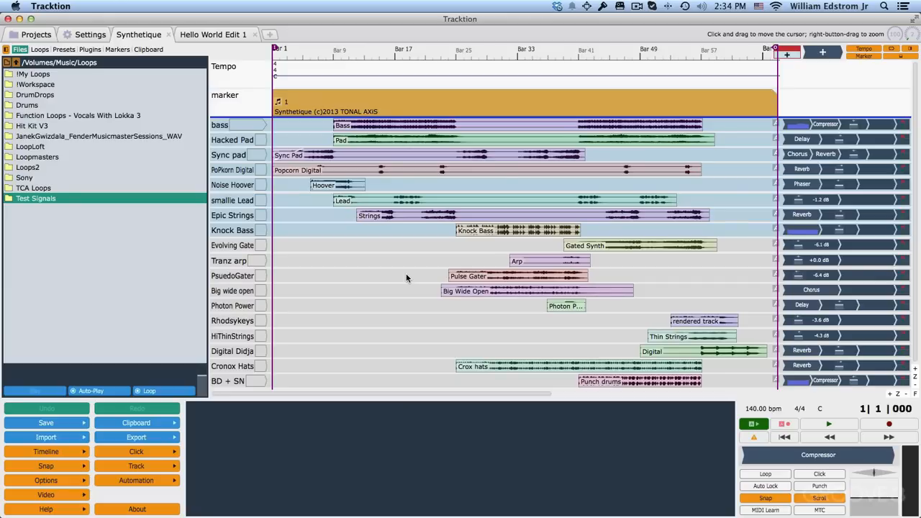
mouse_move(740, 363)
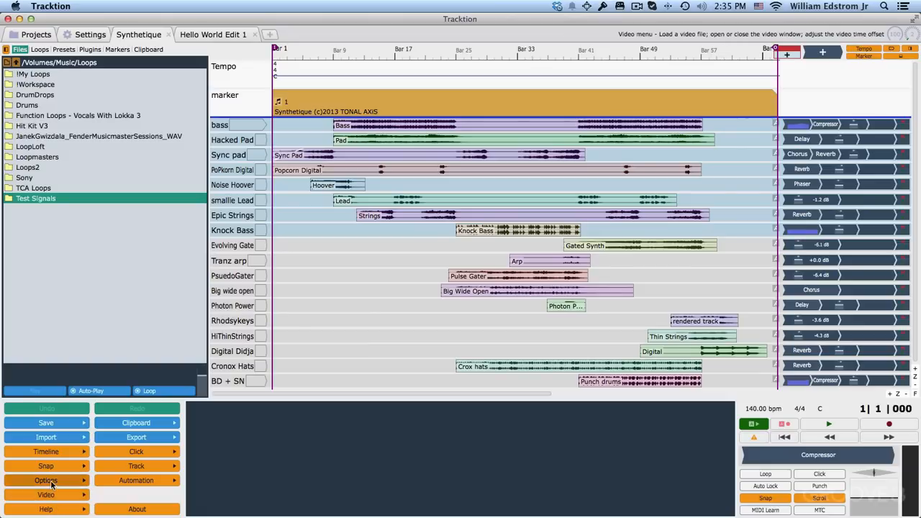
- Enable mouse-wheel vertical scrolling over the clip area and over MIDI clips via Options
click(46, 478)
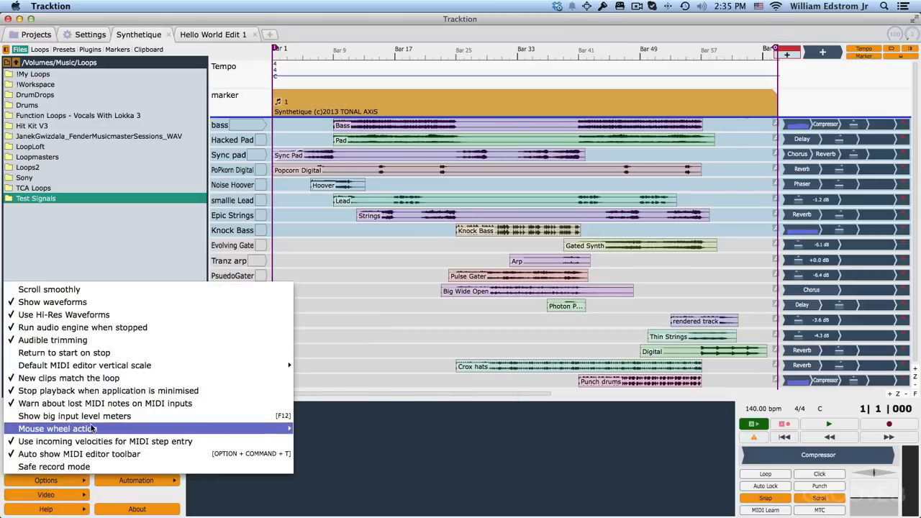
click(57, 429)
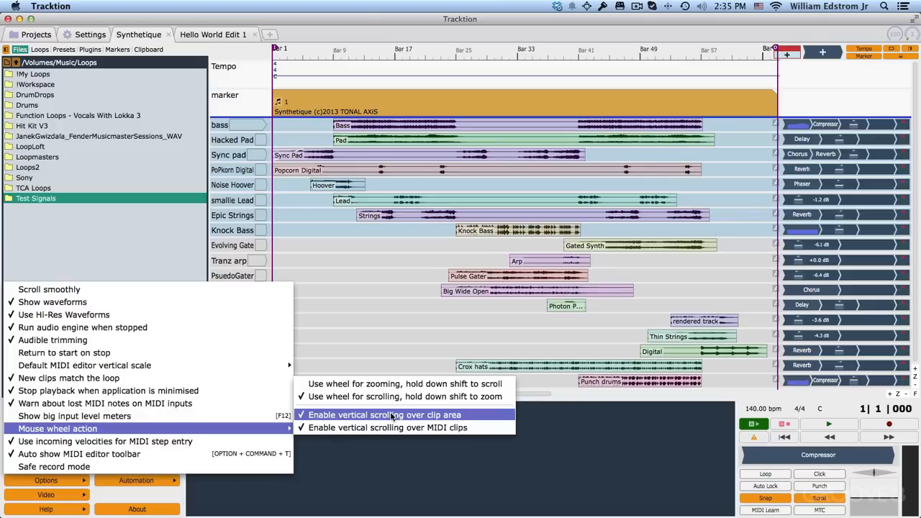
mouse_move(374, 428)
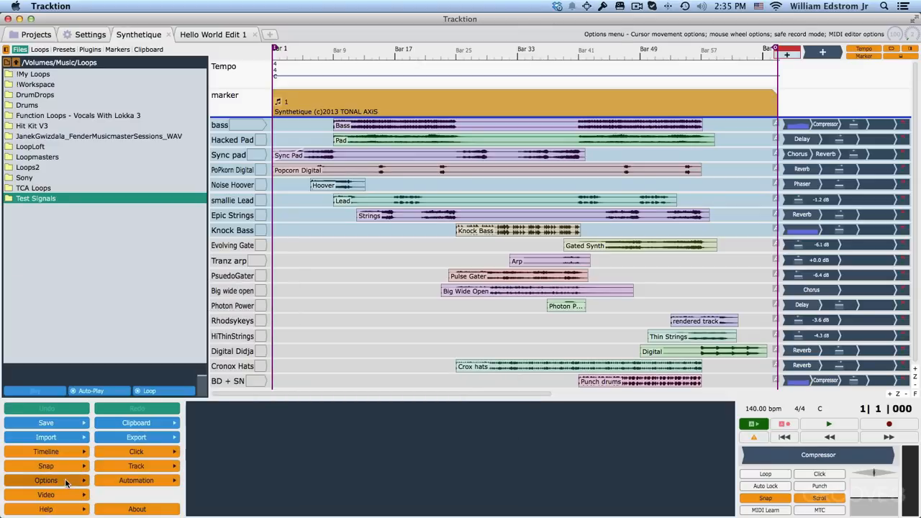
click(49, 478)
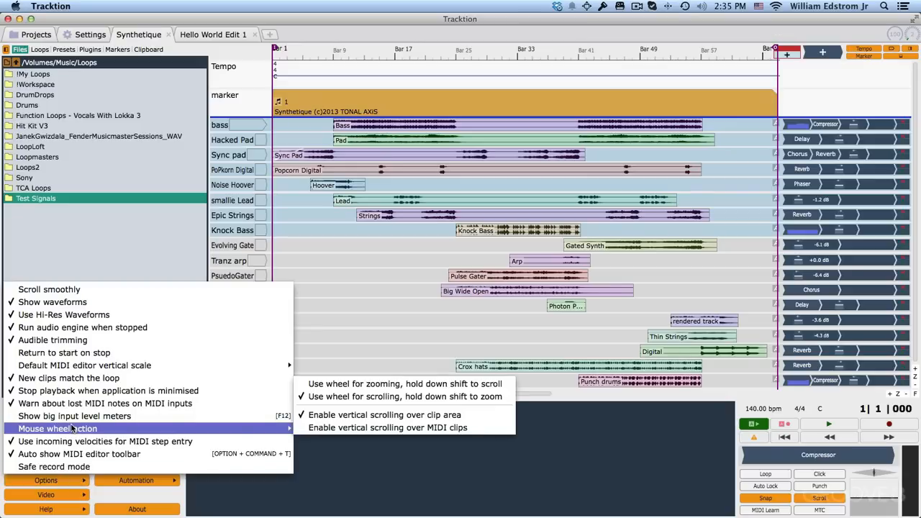
mouse_move(386, 428)
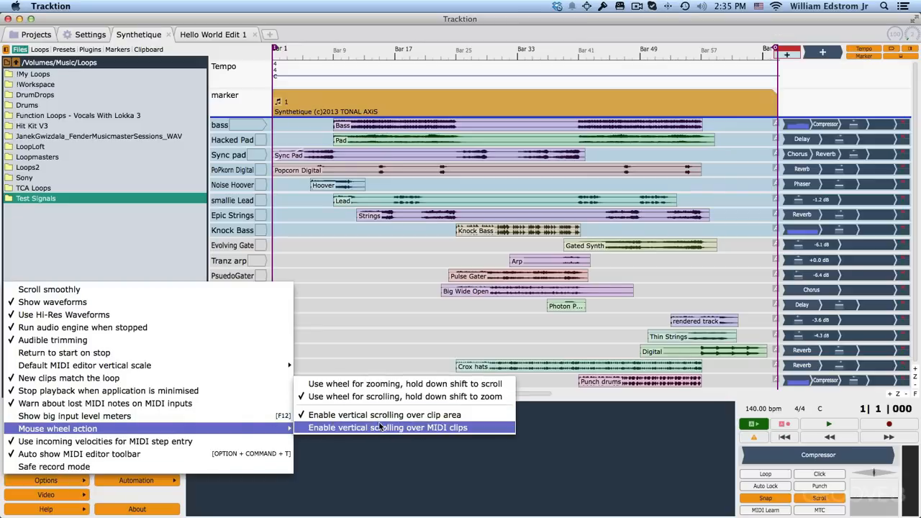
mouse_move(386, 429)
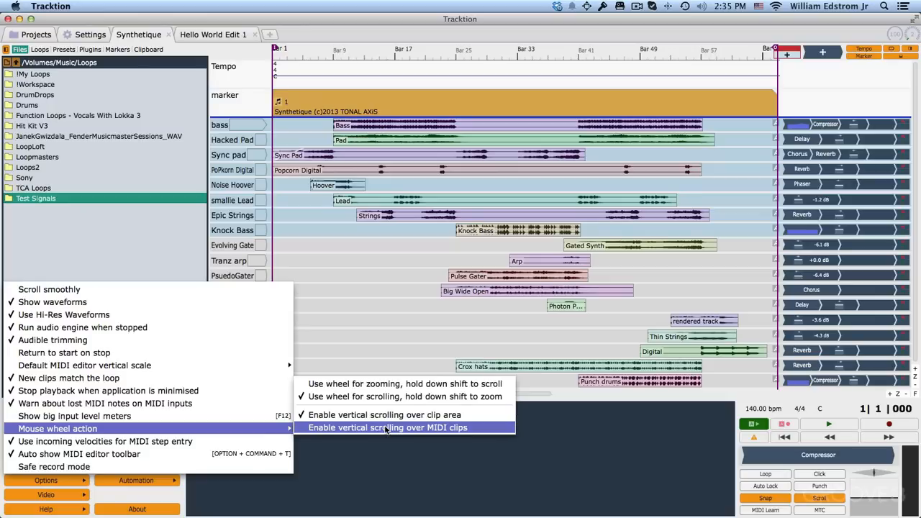
click(408, 428)
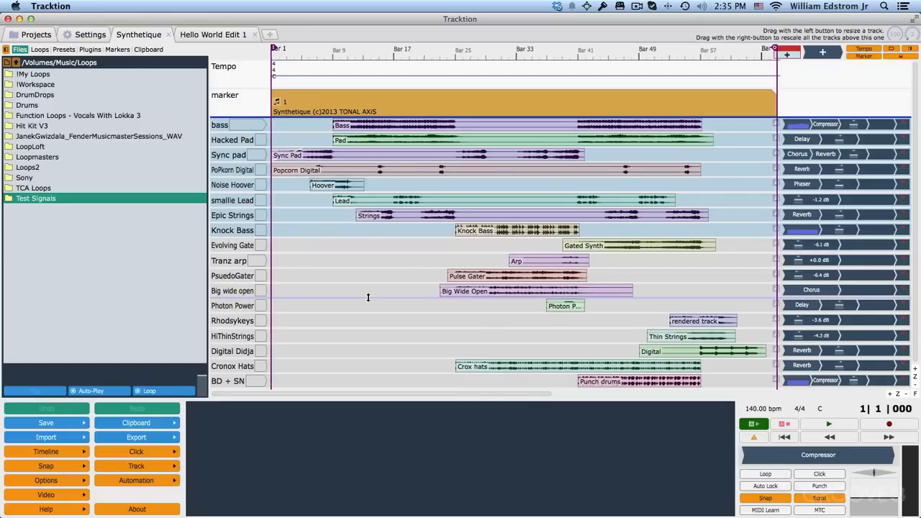